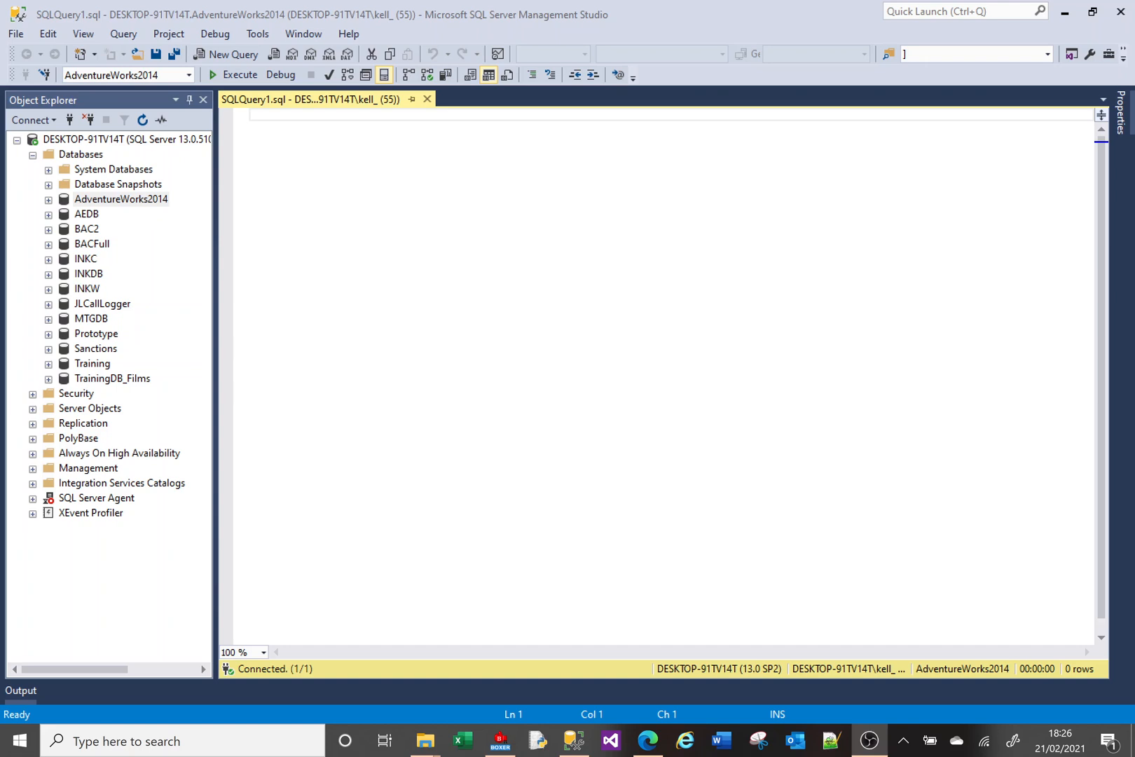
mouse_move(560, 102)
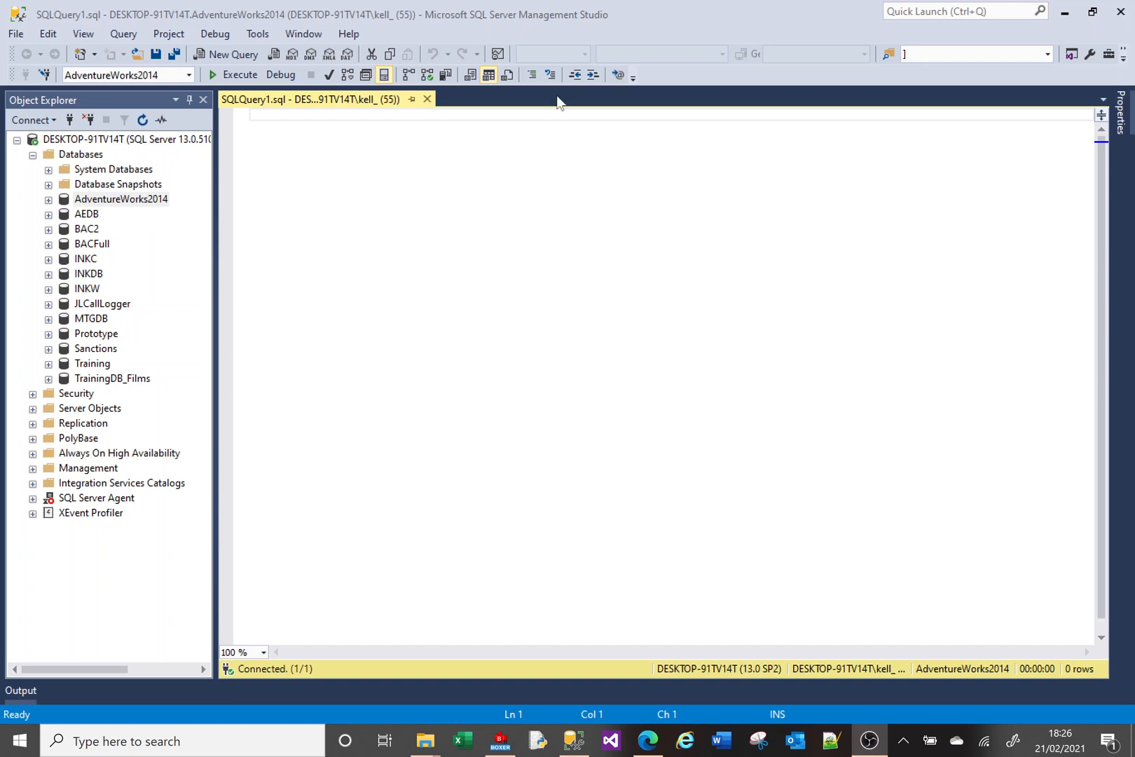
mouse_move(561, 101)
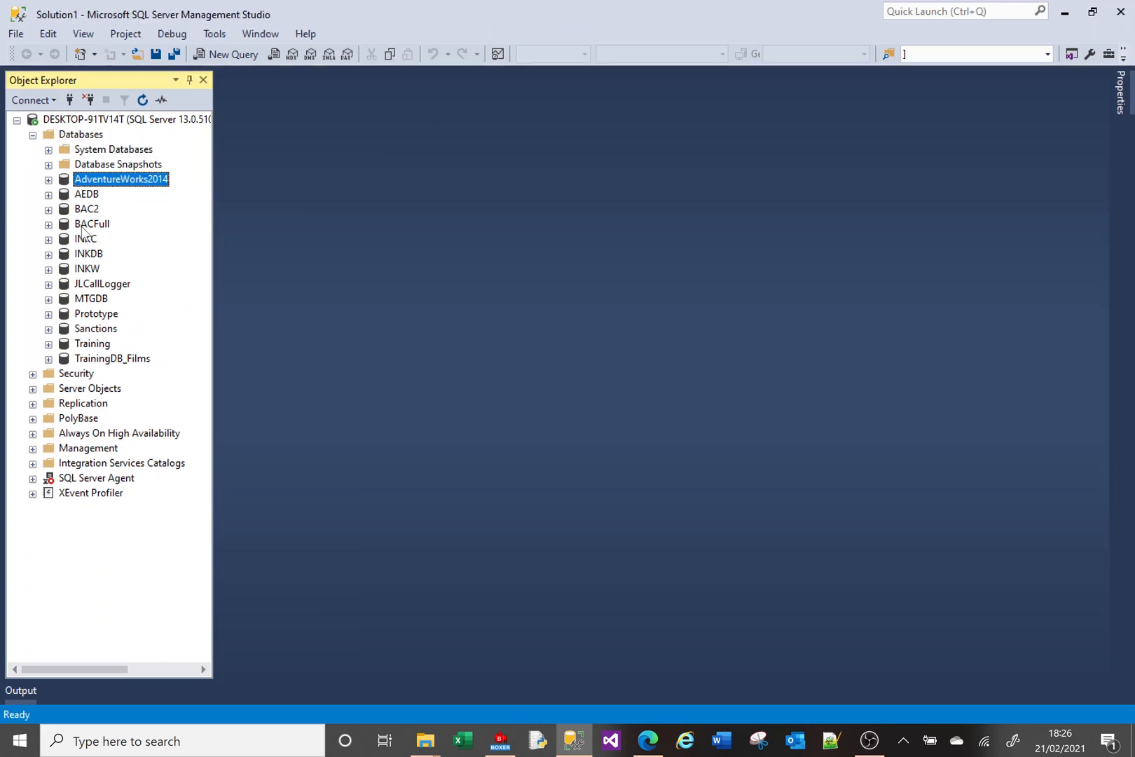
mouse_move(93, 196)
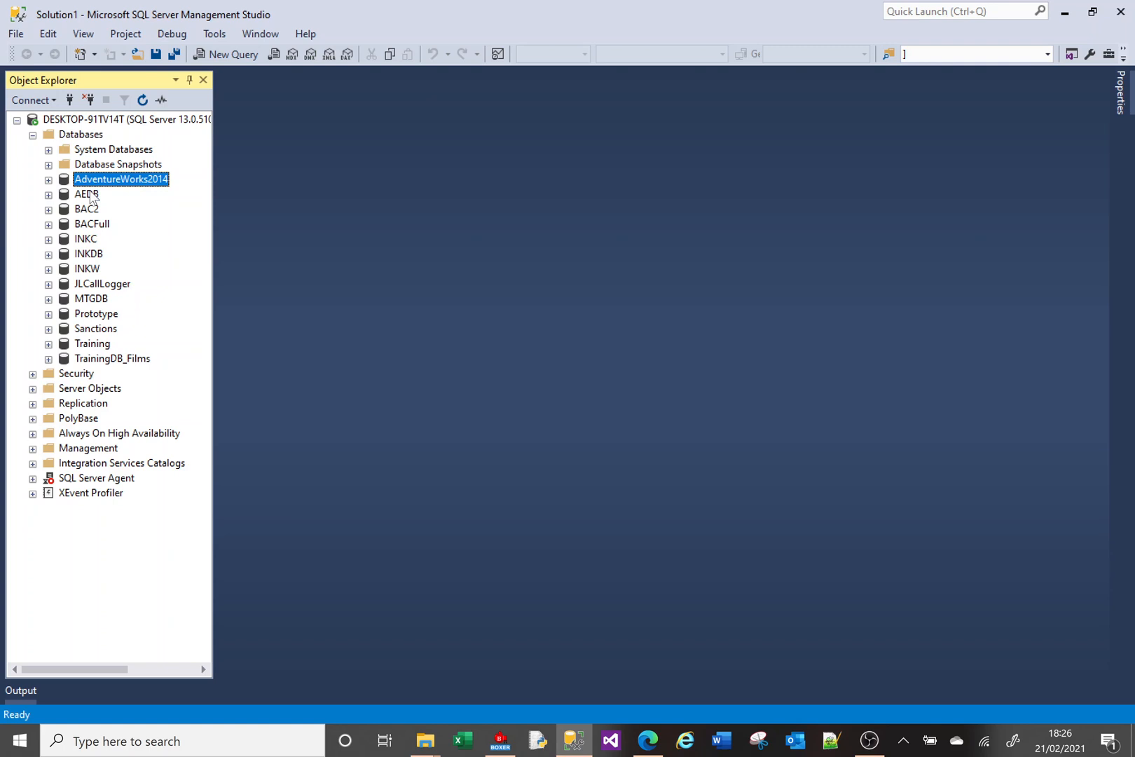
mouse_move(88, 288)
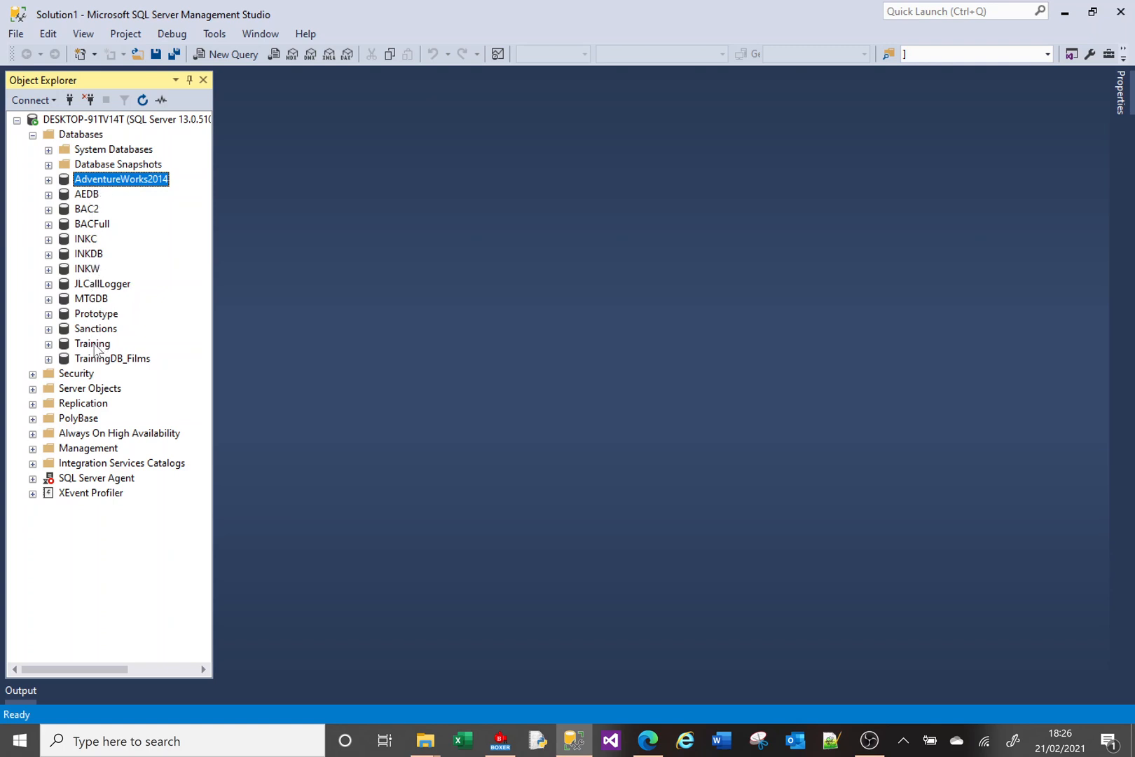
Select the Training database in Object Explorer
click(93, 344)
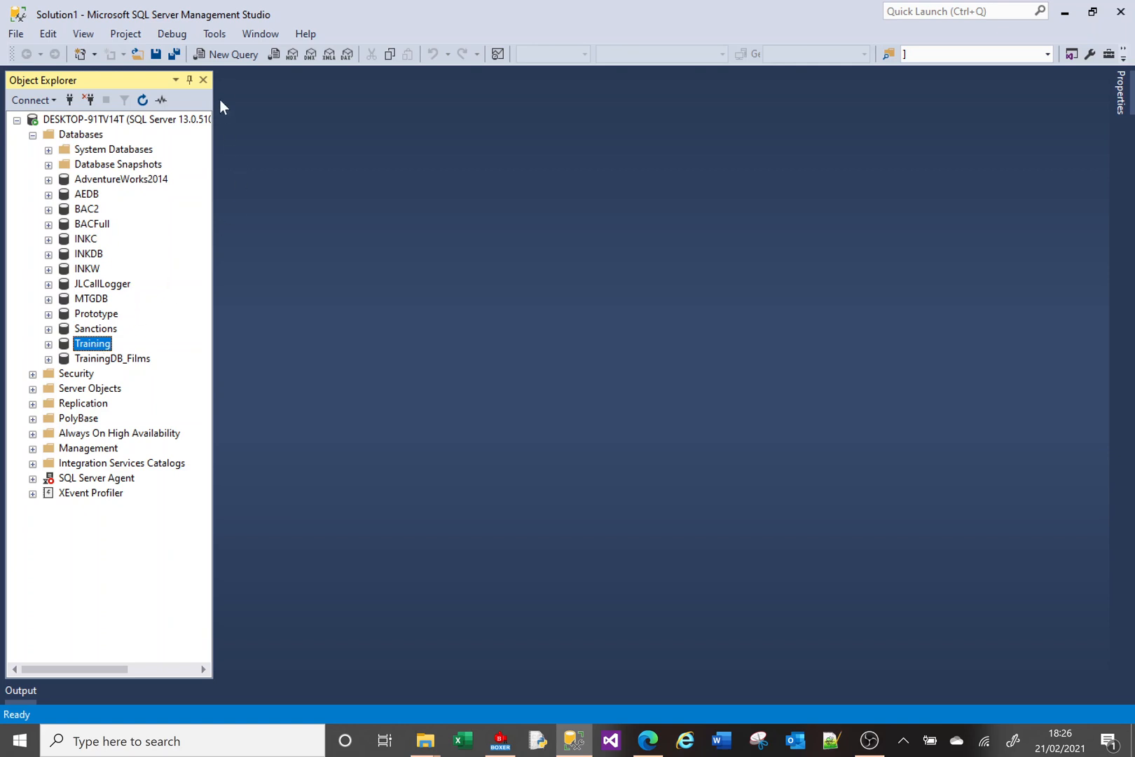
Open a new query window on Training and switch its current database to MTGDB
click(225, 54)
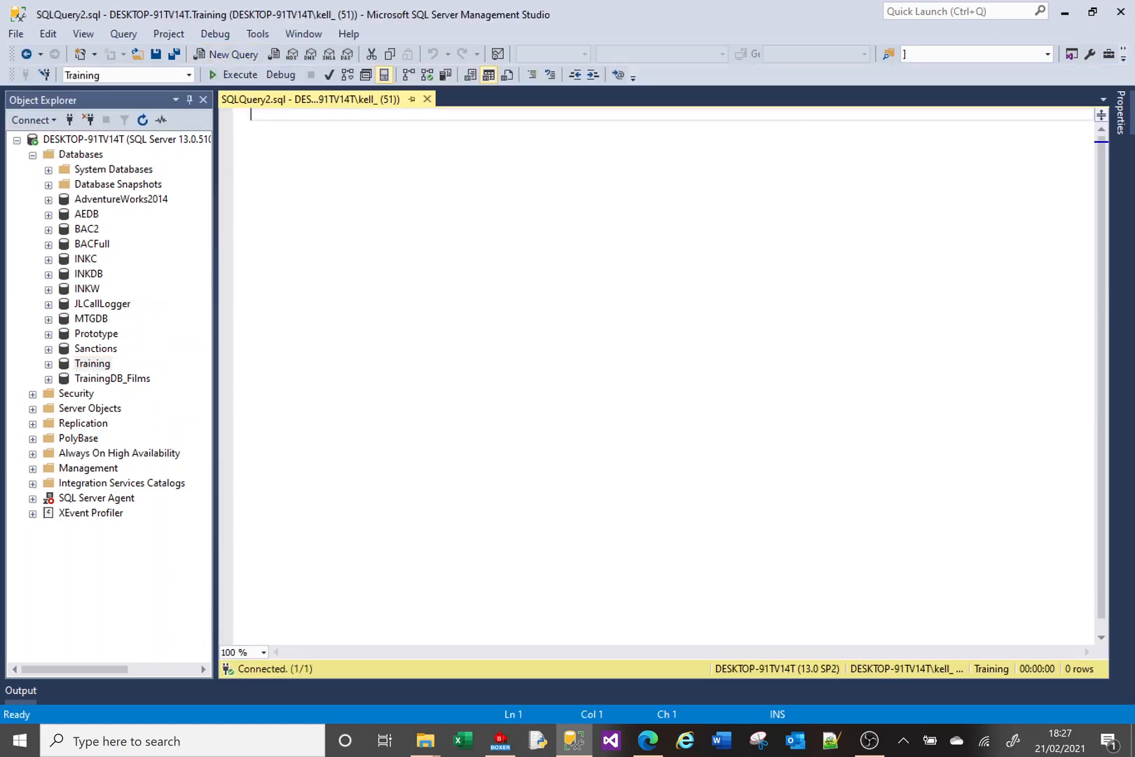
mouse_move(96, 336)
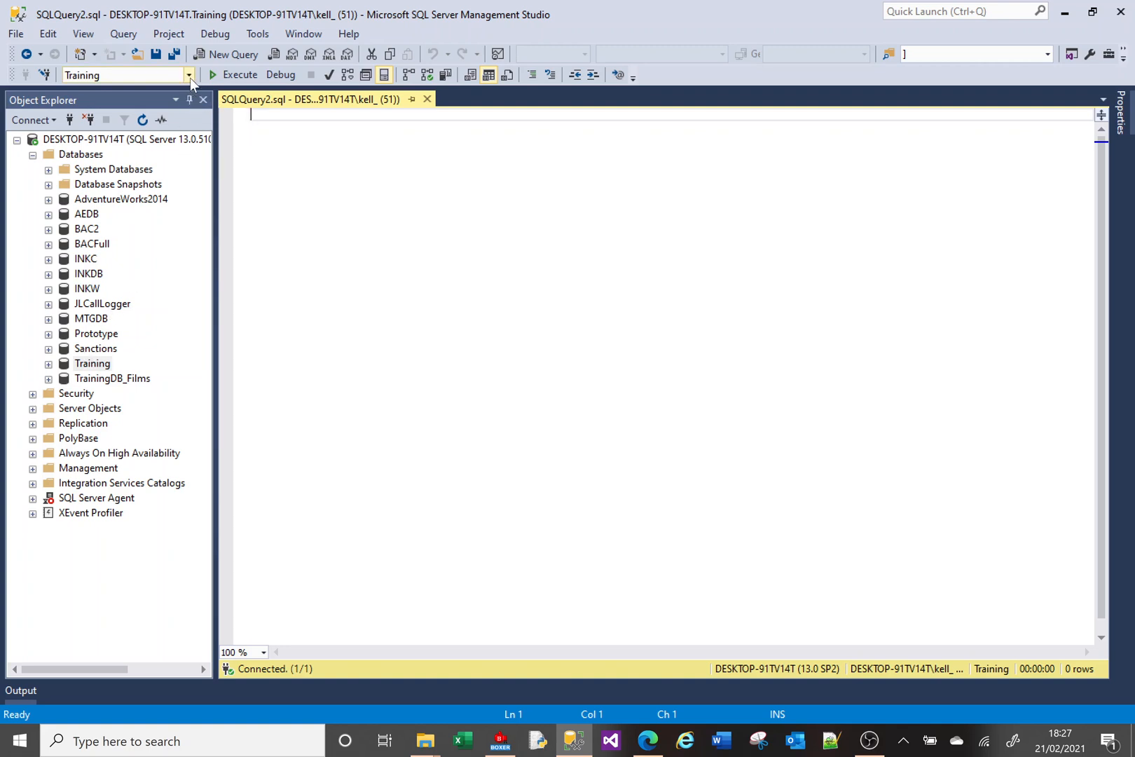
click(188, 75)
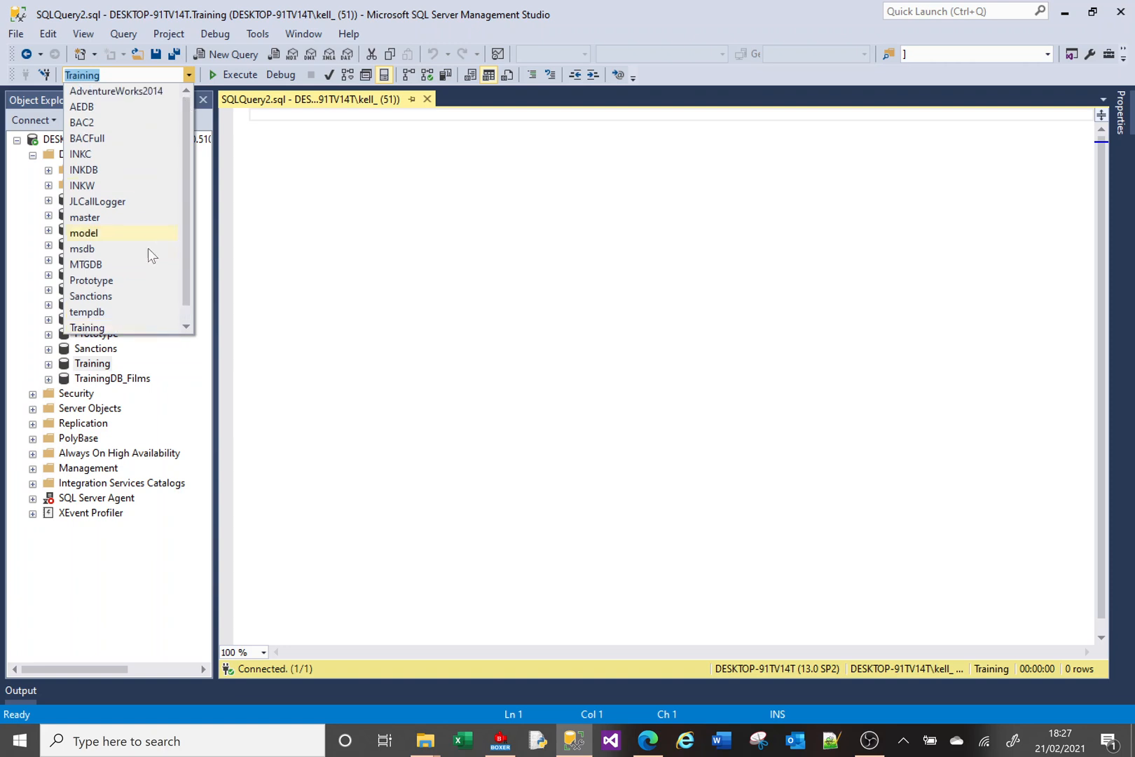
click(85, 264)
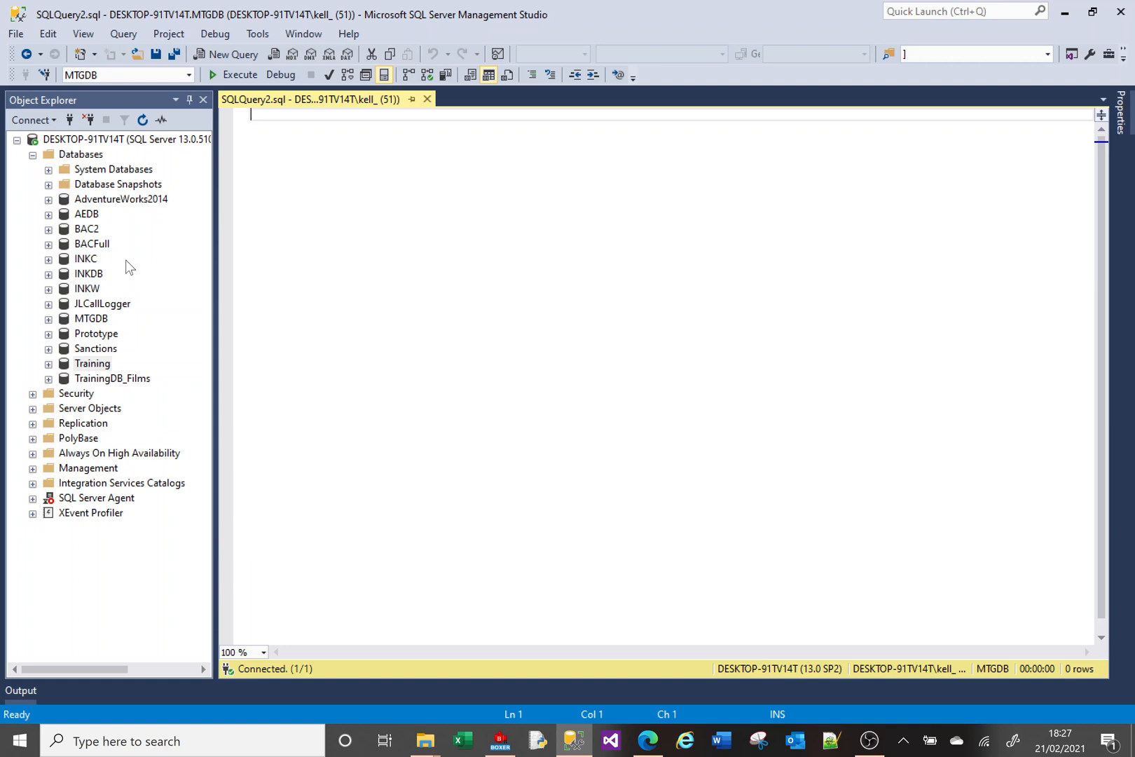
Run SELECT * FROM fullTable, returning 17,849 card rows, then start a new line
text(select *)
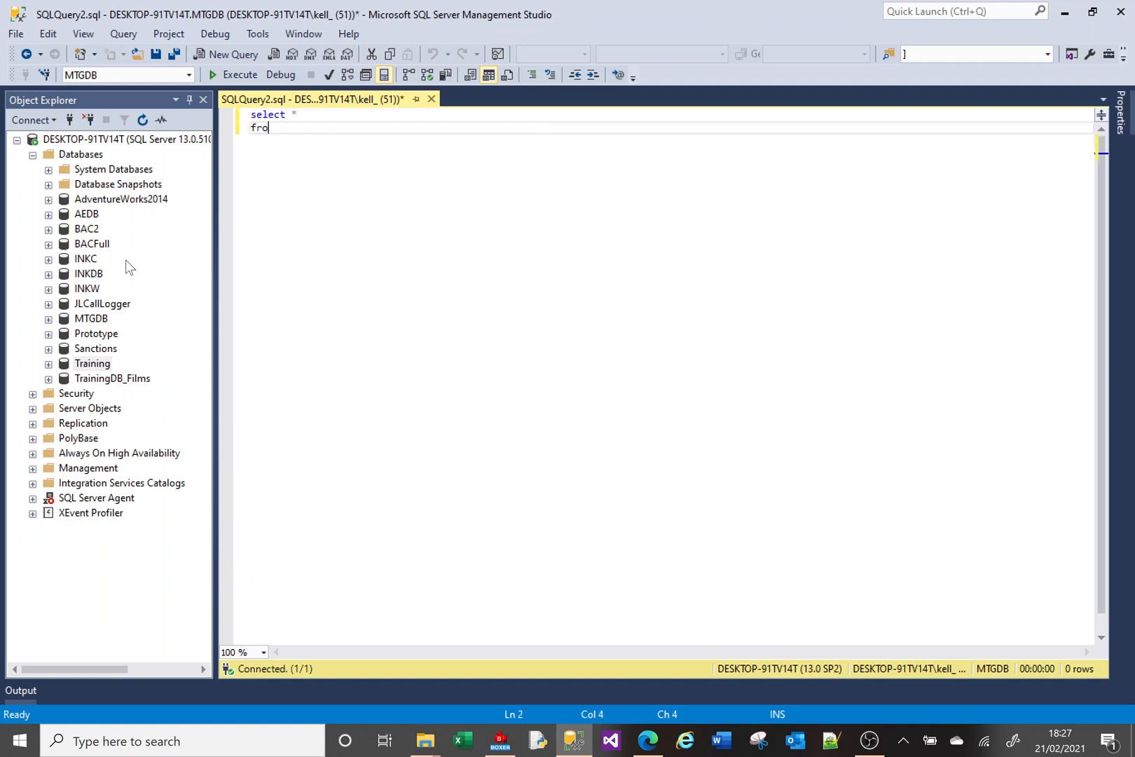
text(m fullTable)
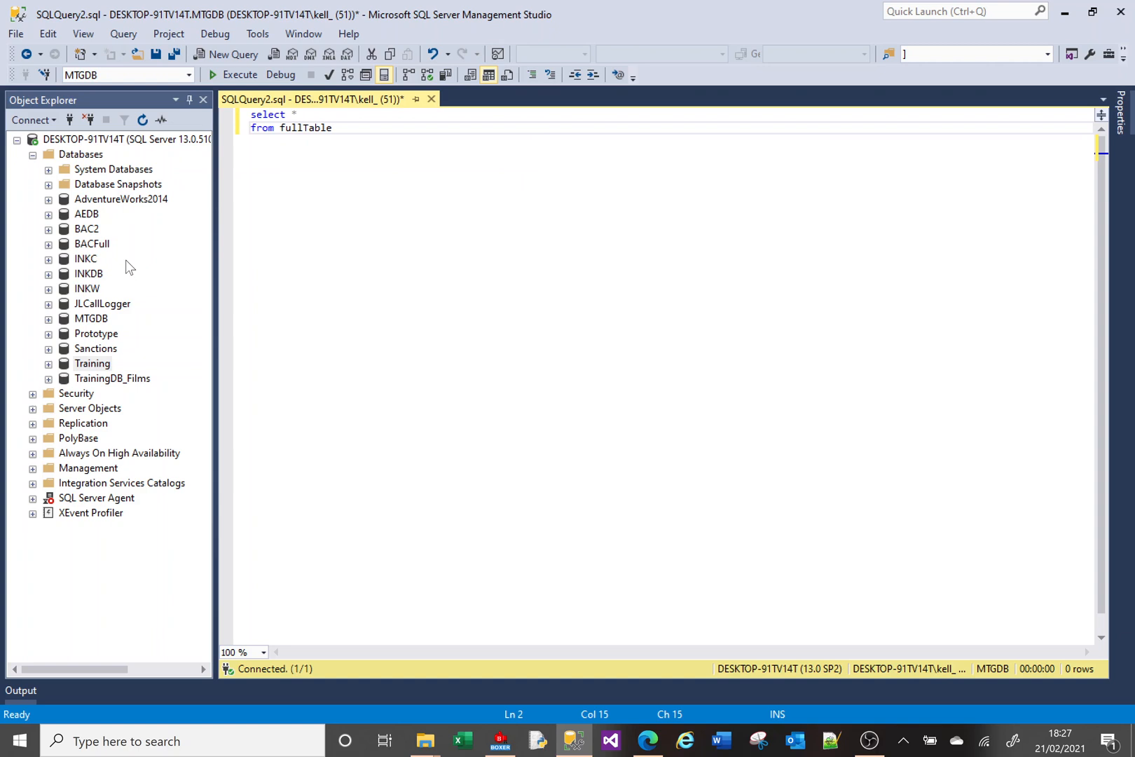
click(240, 74)
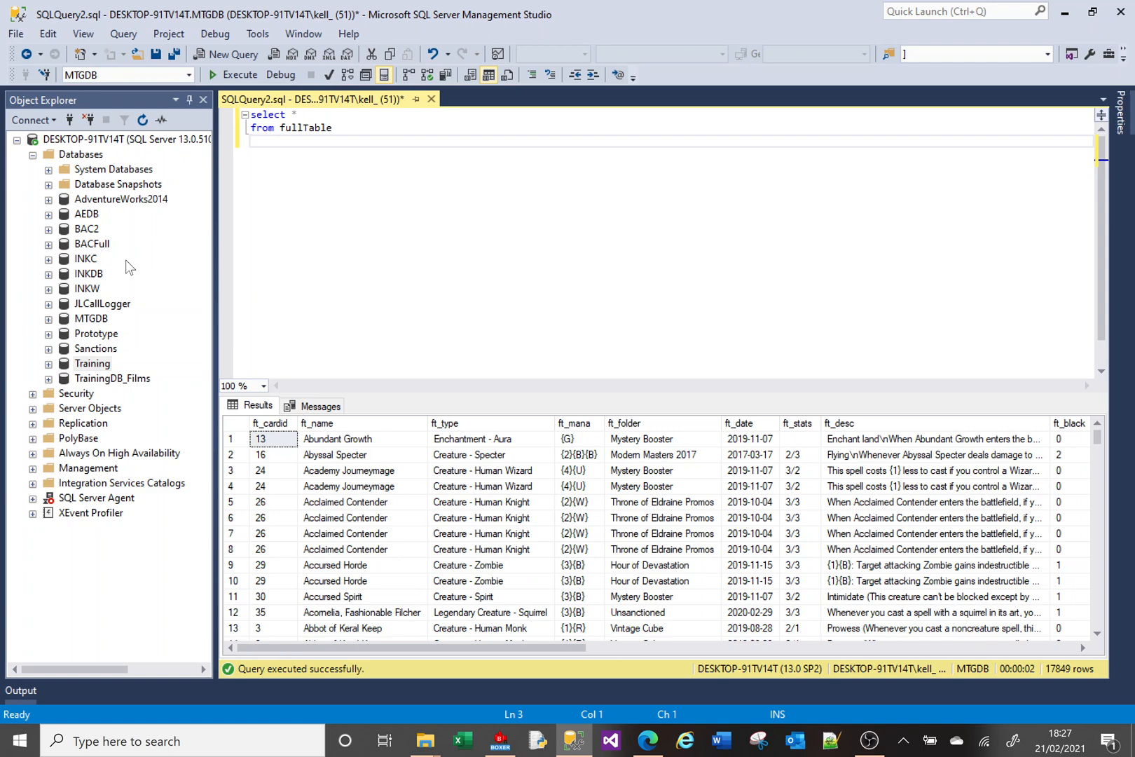
mouse_move(94, 374)
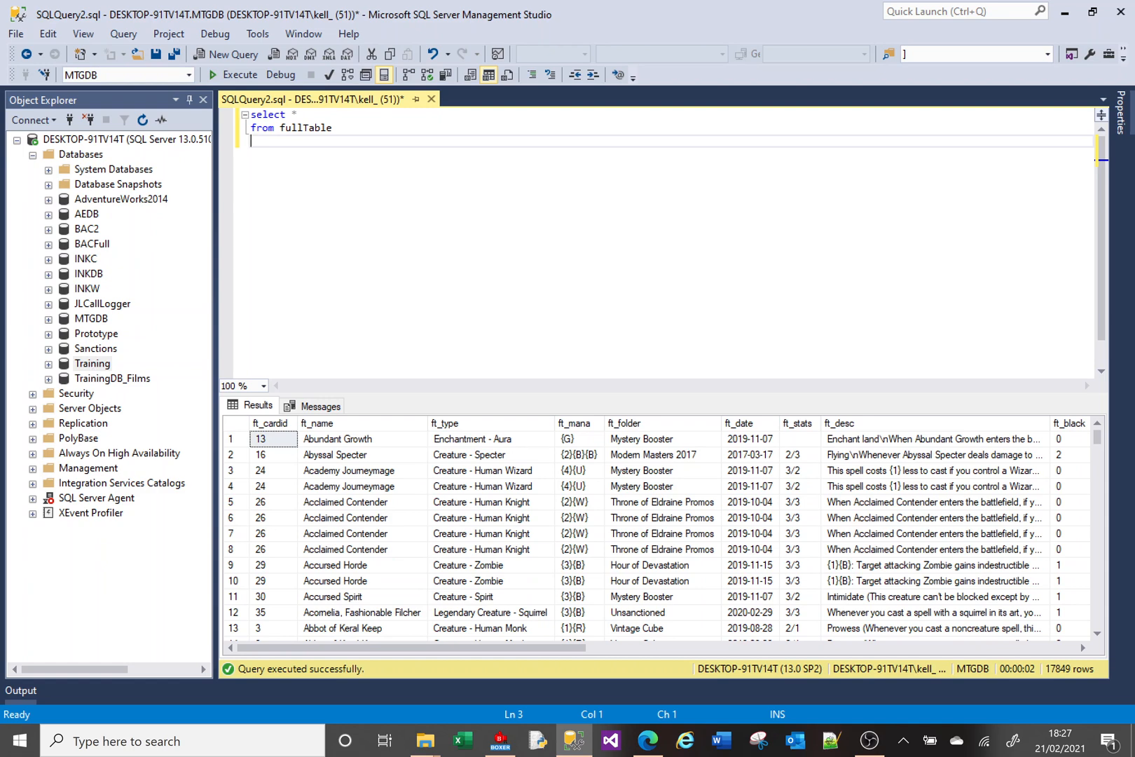
key(Return)
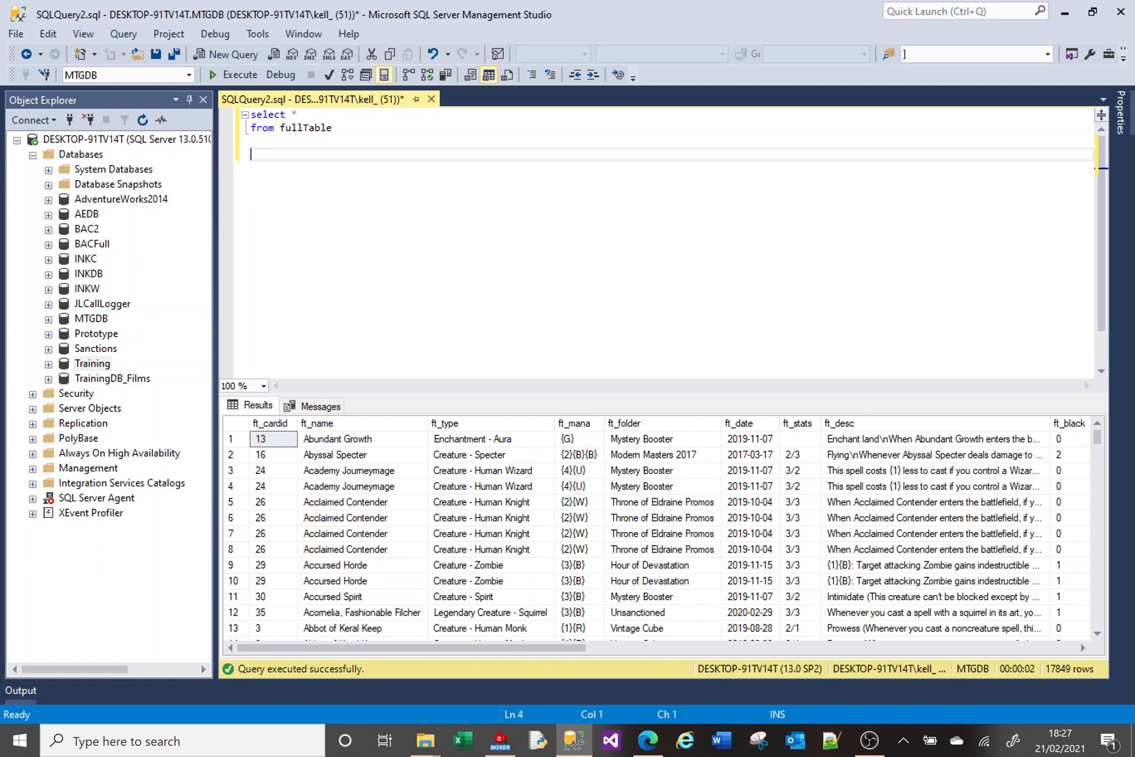
Type a second SELECT * FROM Training.dbo. query, completing Training via IntelliSense
text(select *)
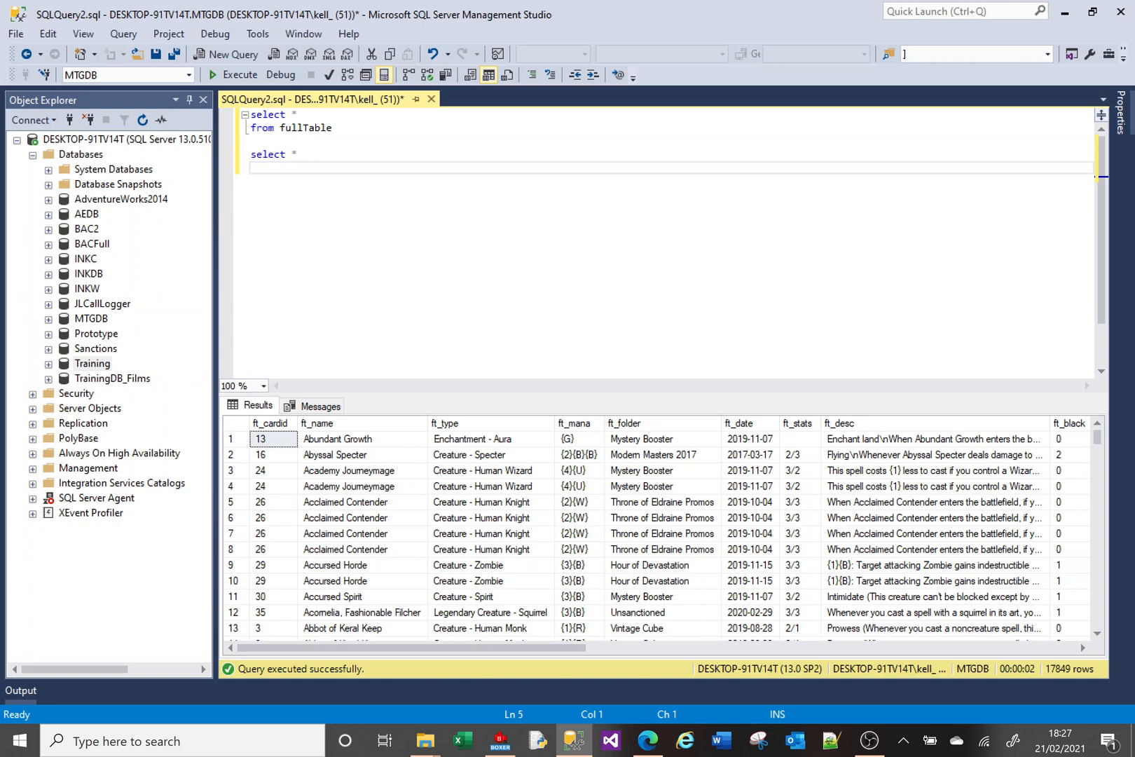
text(from)
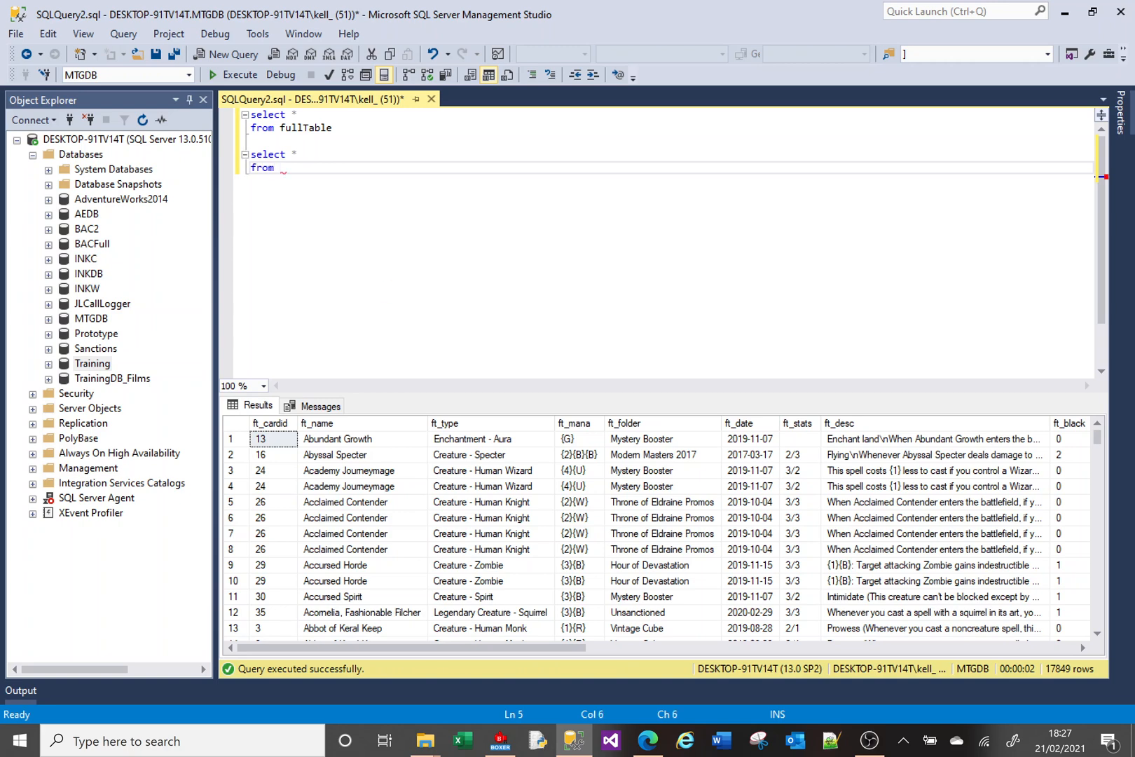
text(t)
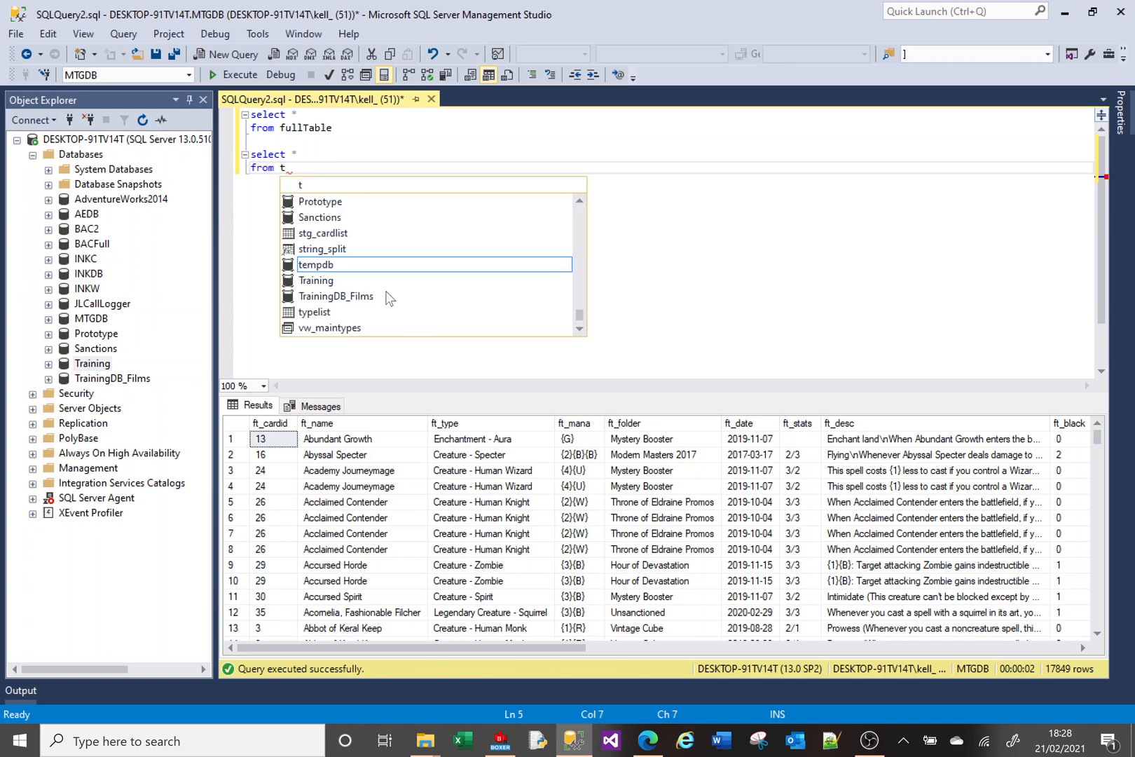
text(r)
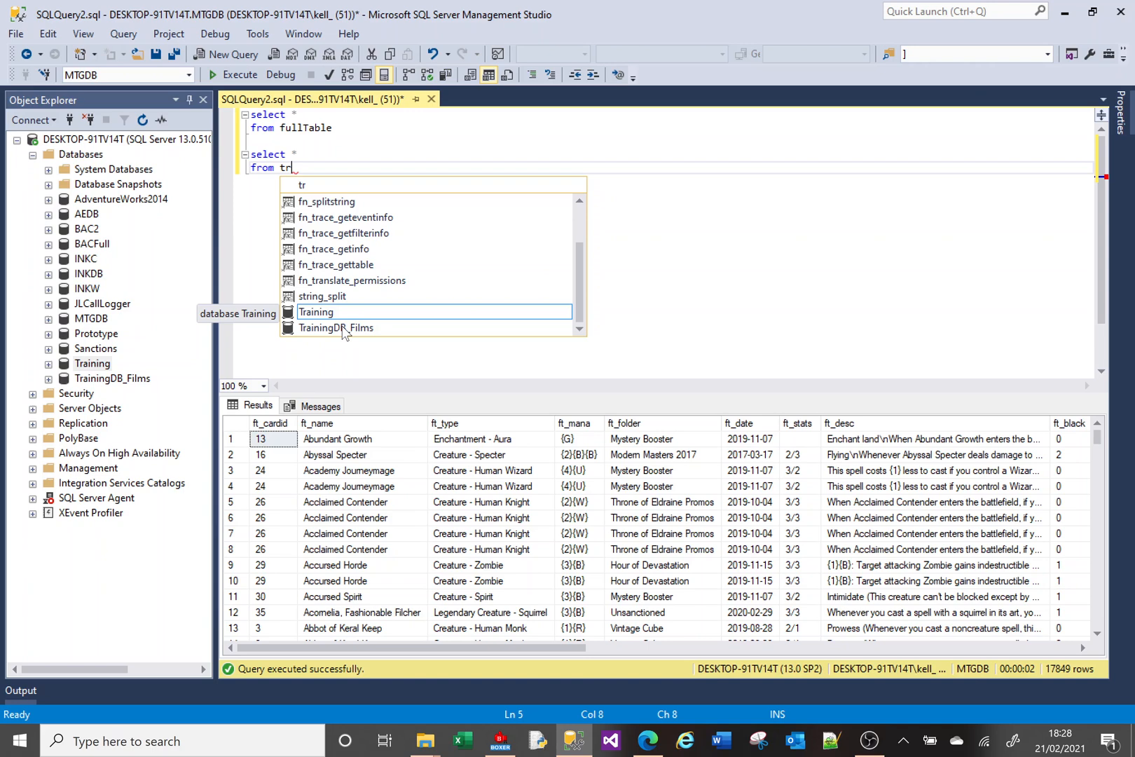
click(315, 311)
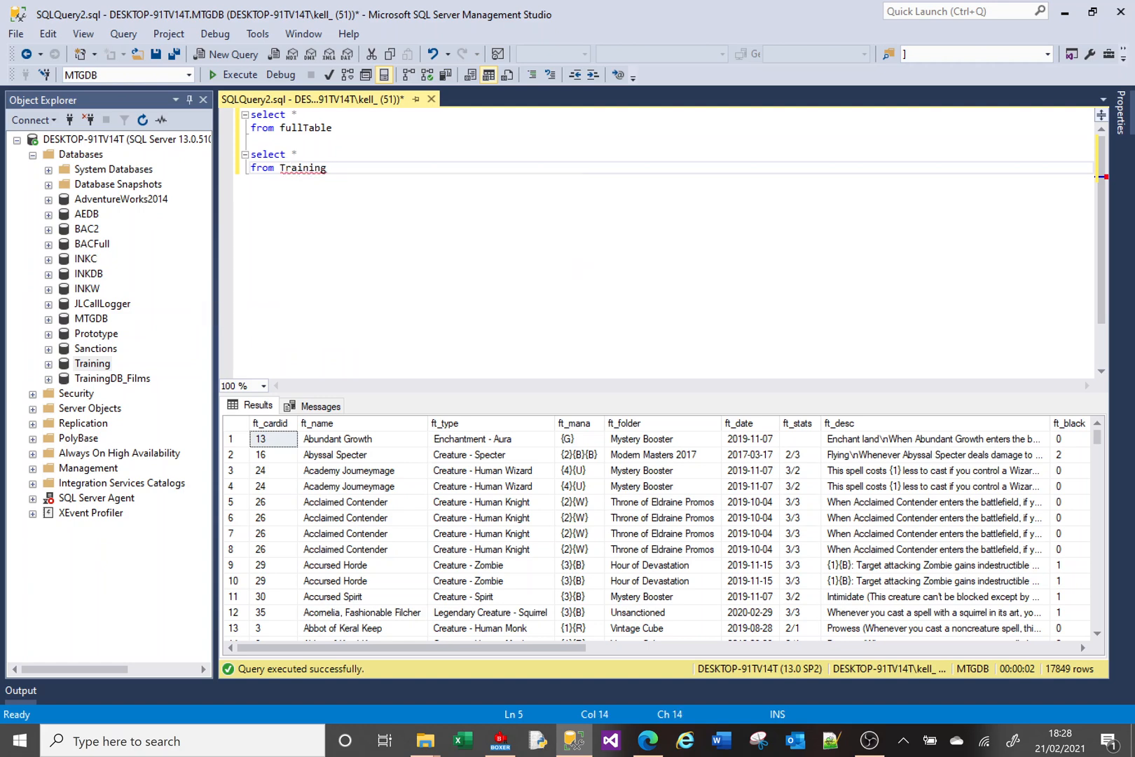
text(.)
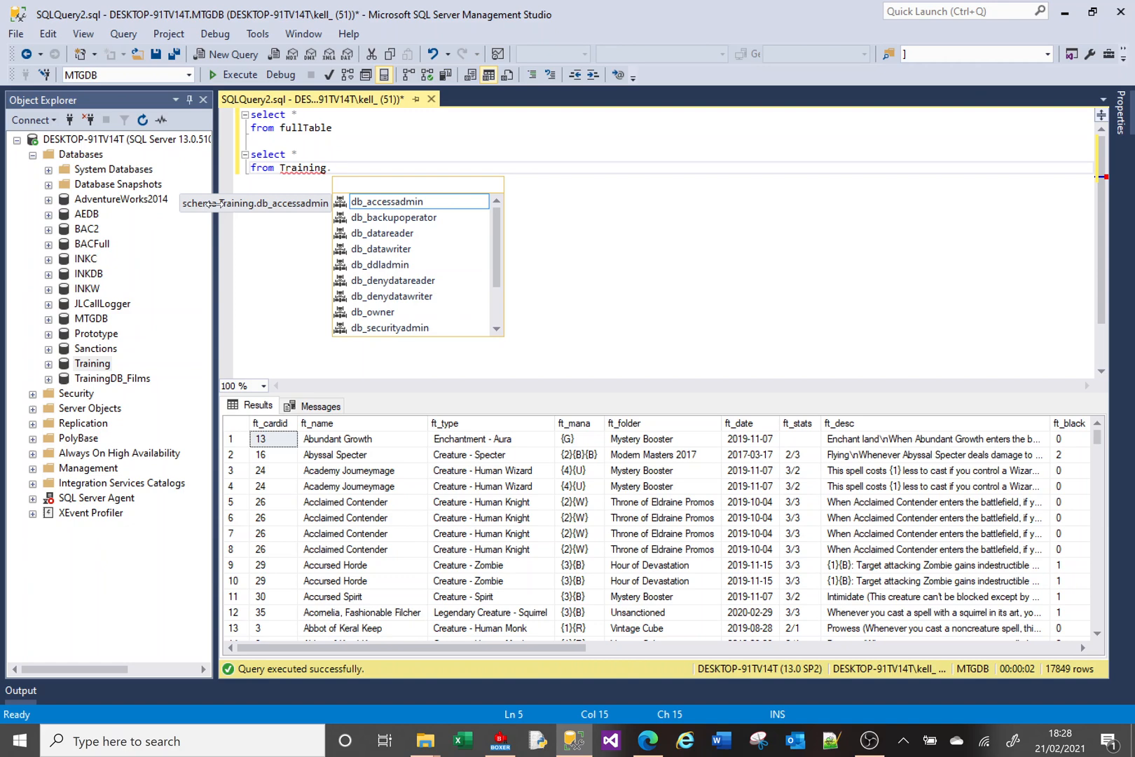
mouse_move(375, 251)
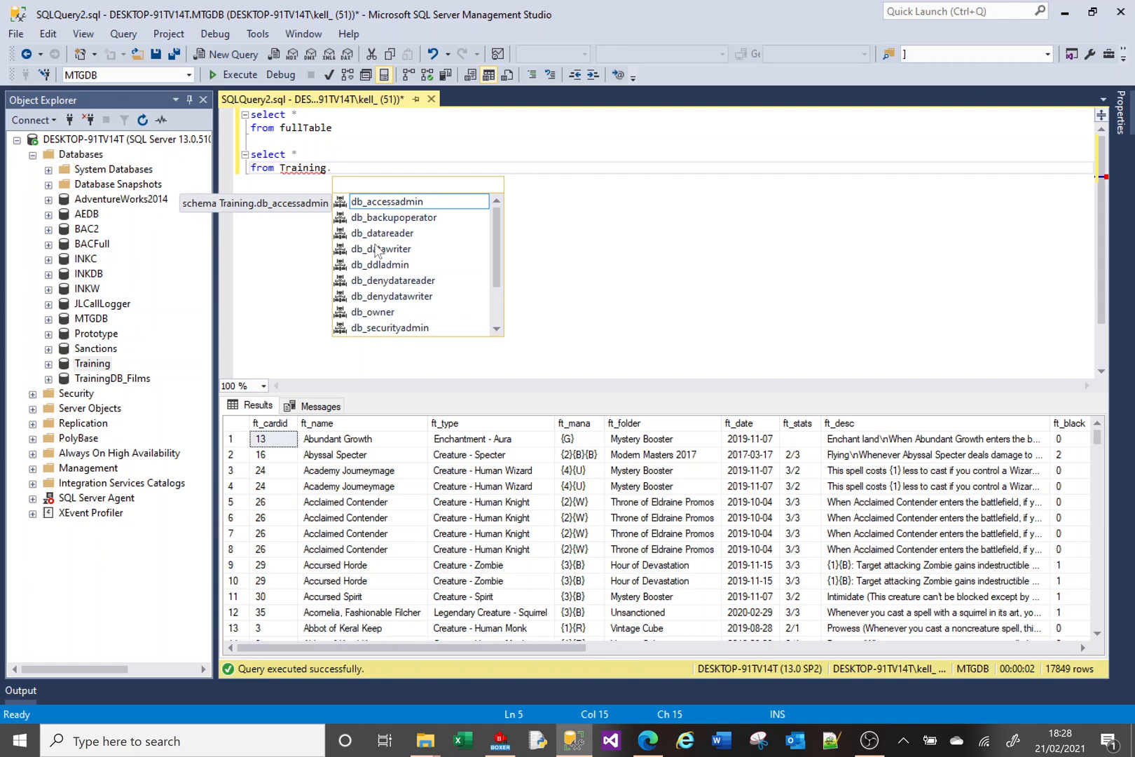
scroll(down, 3)
text(dbo.)
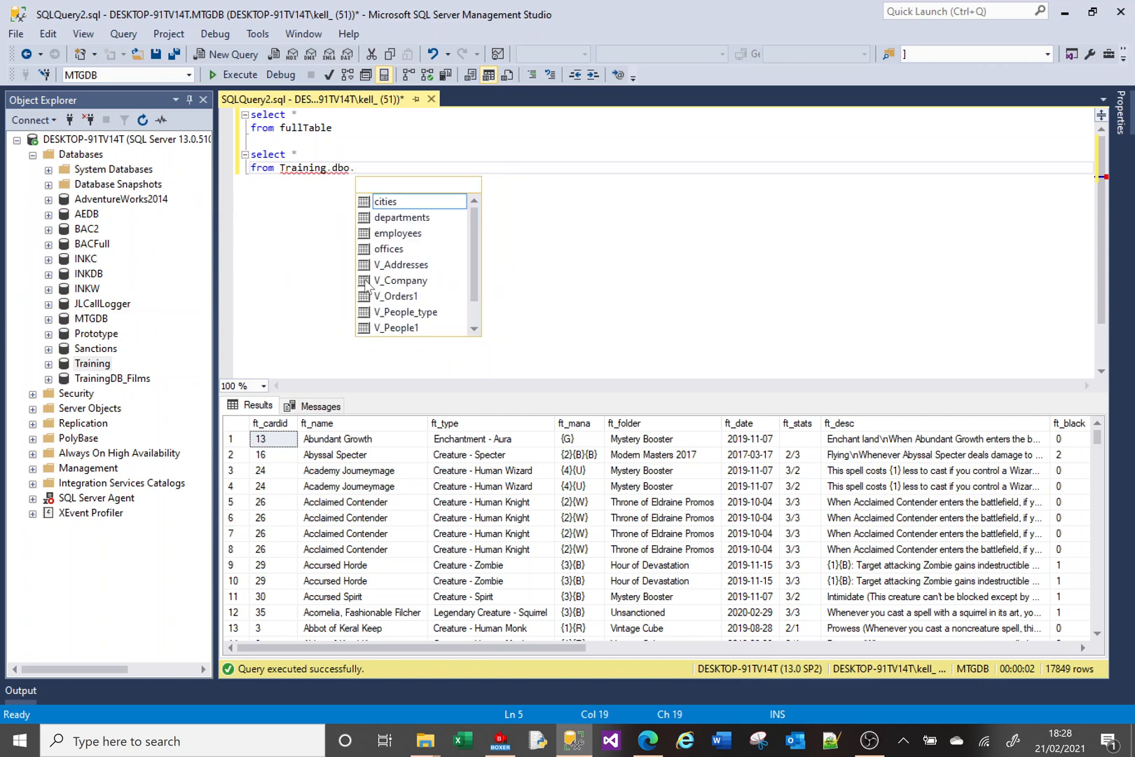
mouse_move(405, 202)
text(cities)
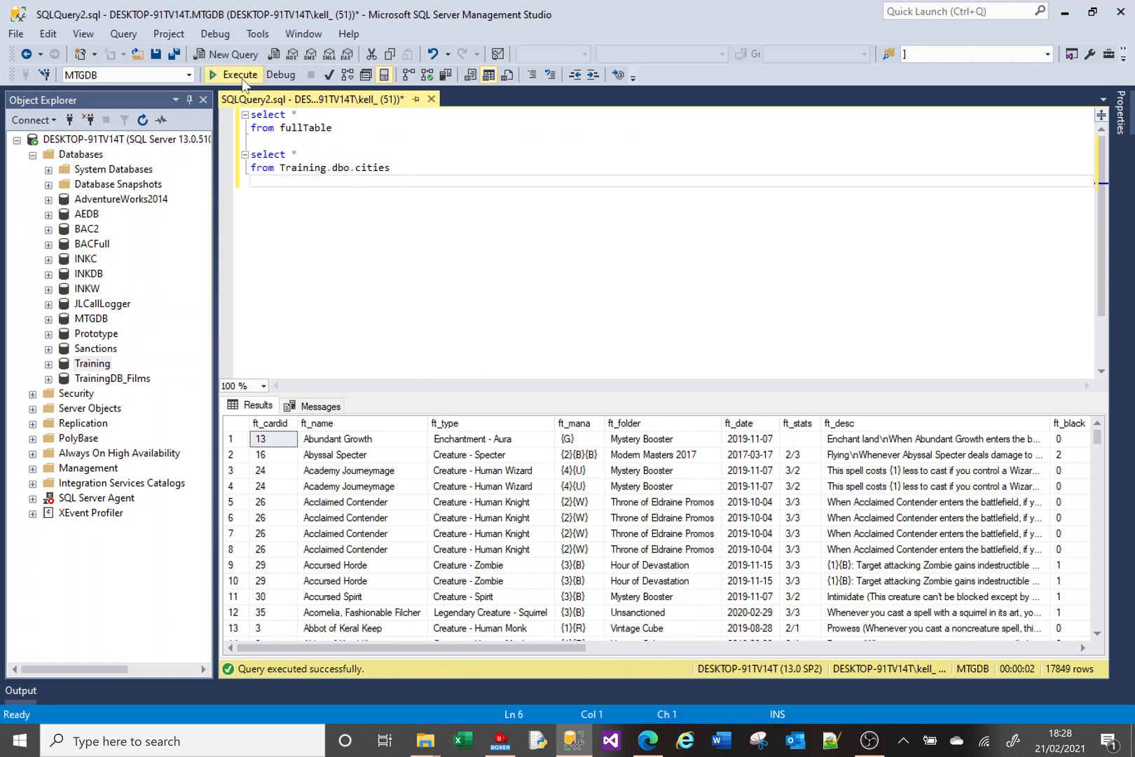
Execute both queries, with Training.dbo.cities returning Manchester and Middlesbrough
click(234, 74)
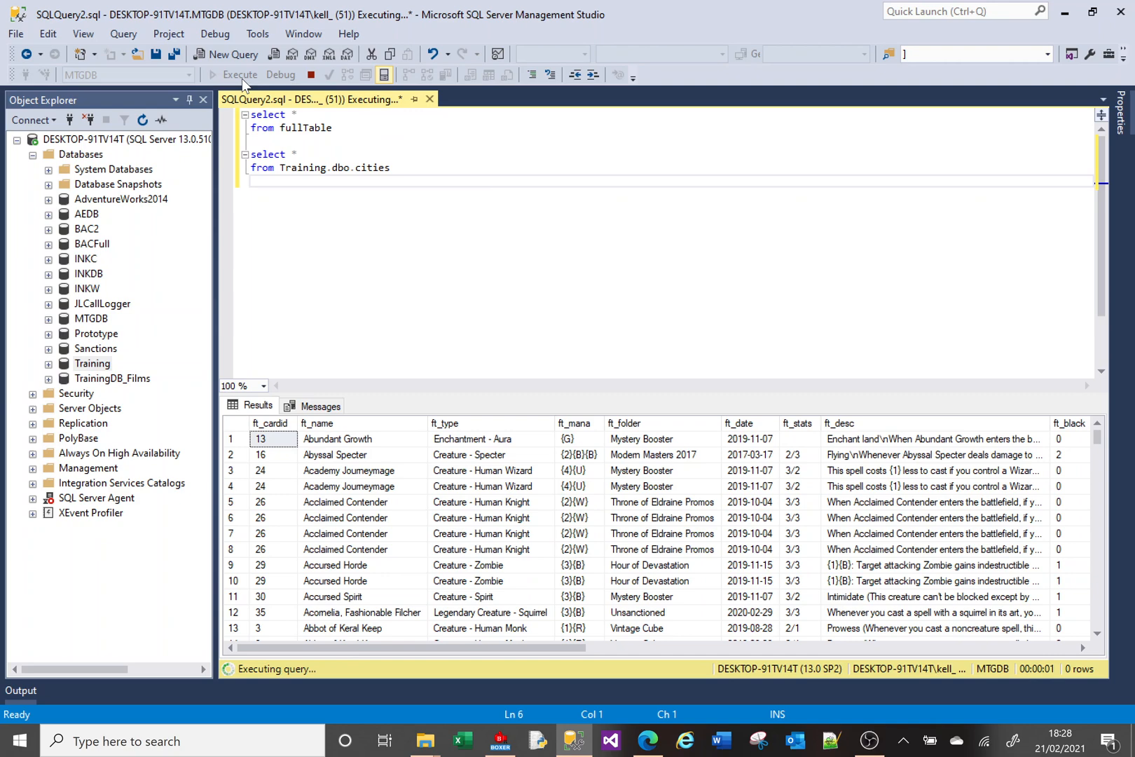
click(239, 75)
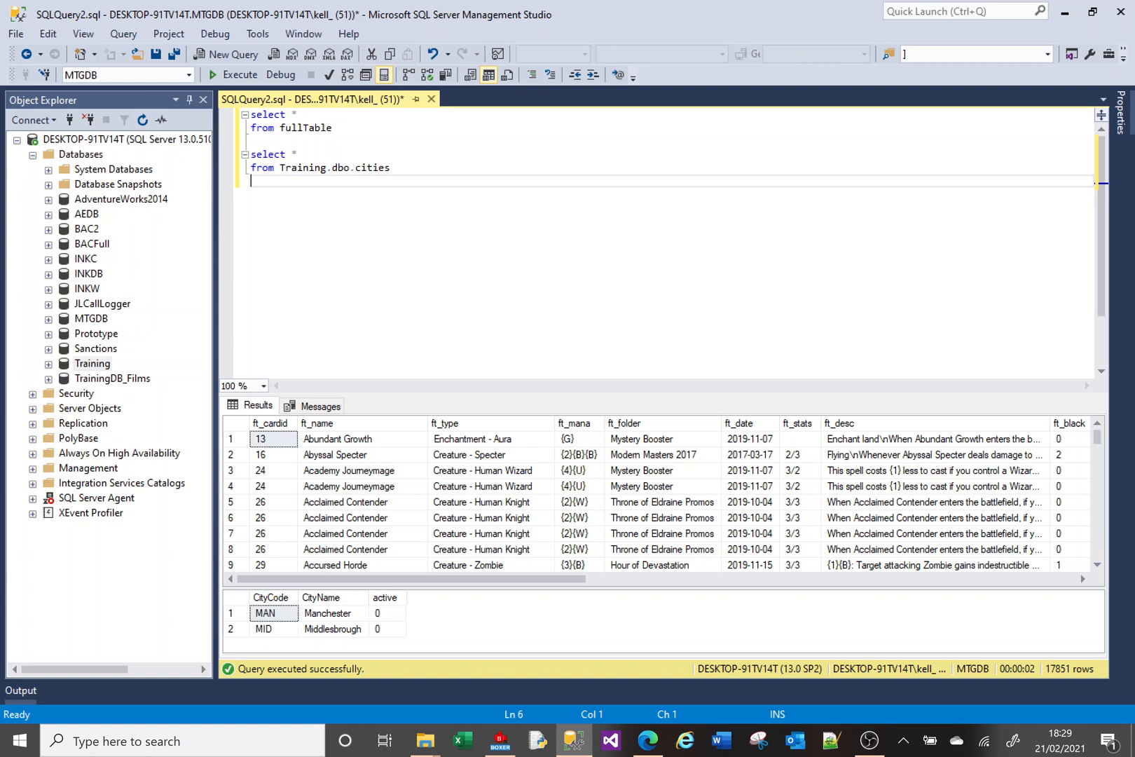
double_click(304, 167)
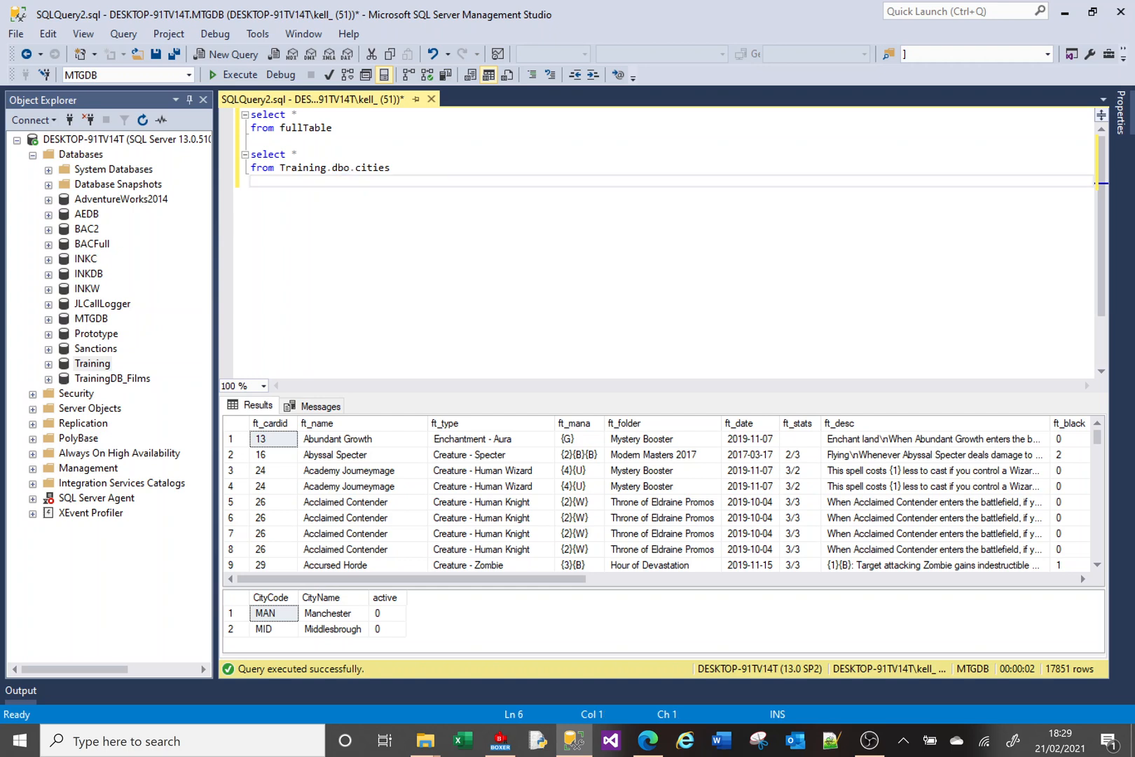
mouse_move(339, 167)
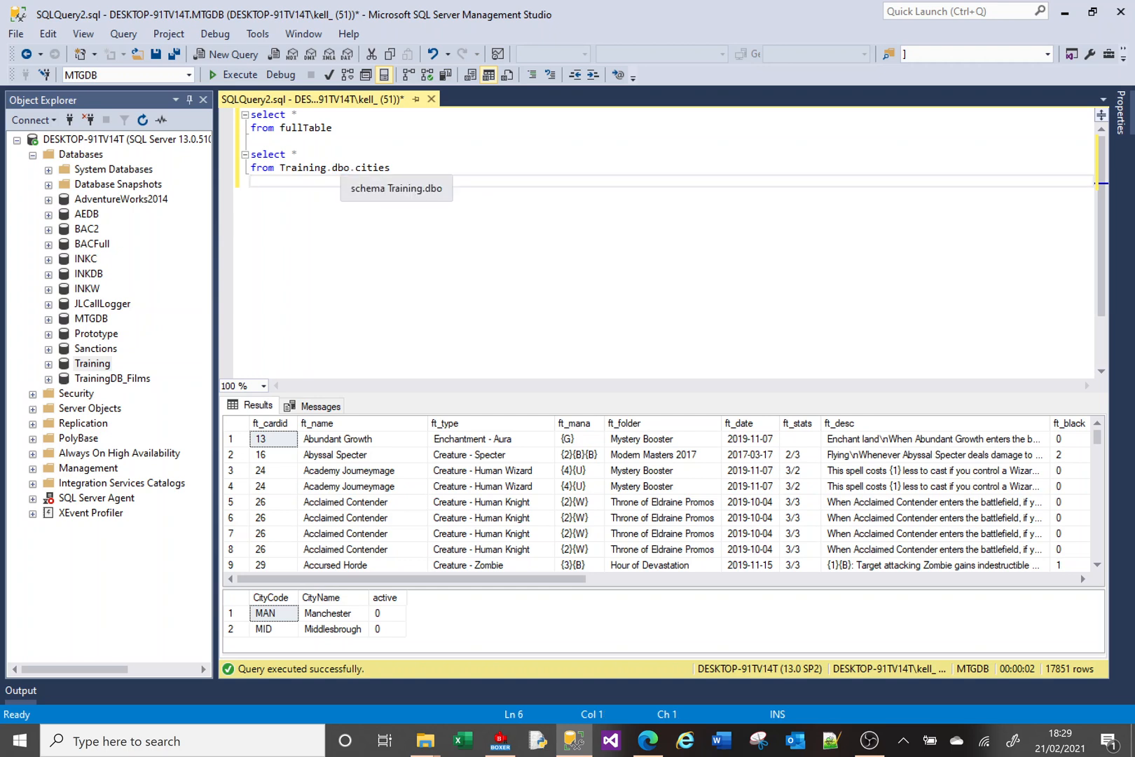
key(Return)
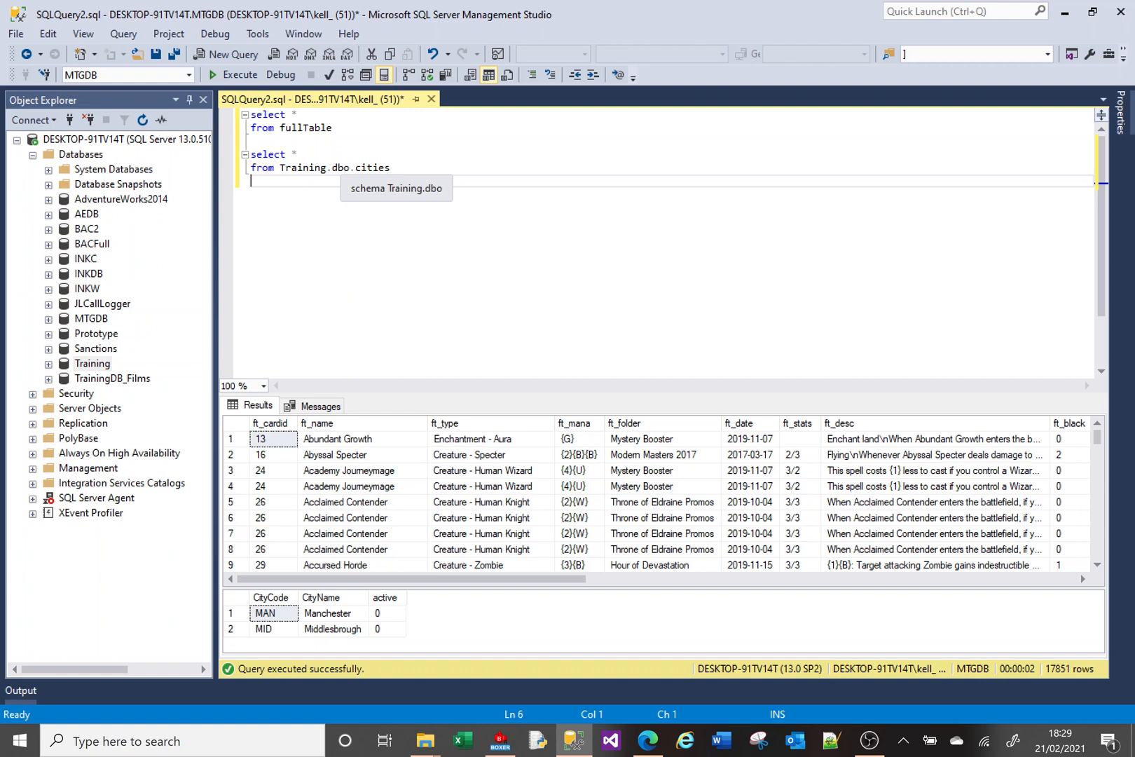
mouse_move(123, 201)
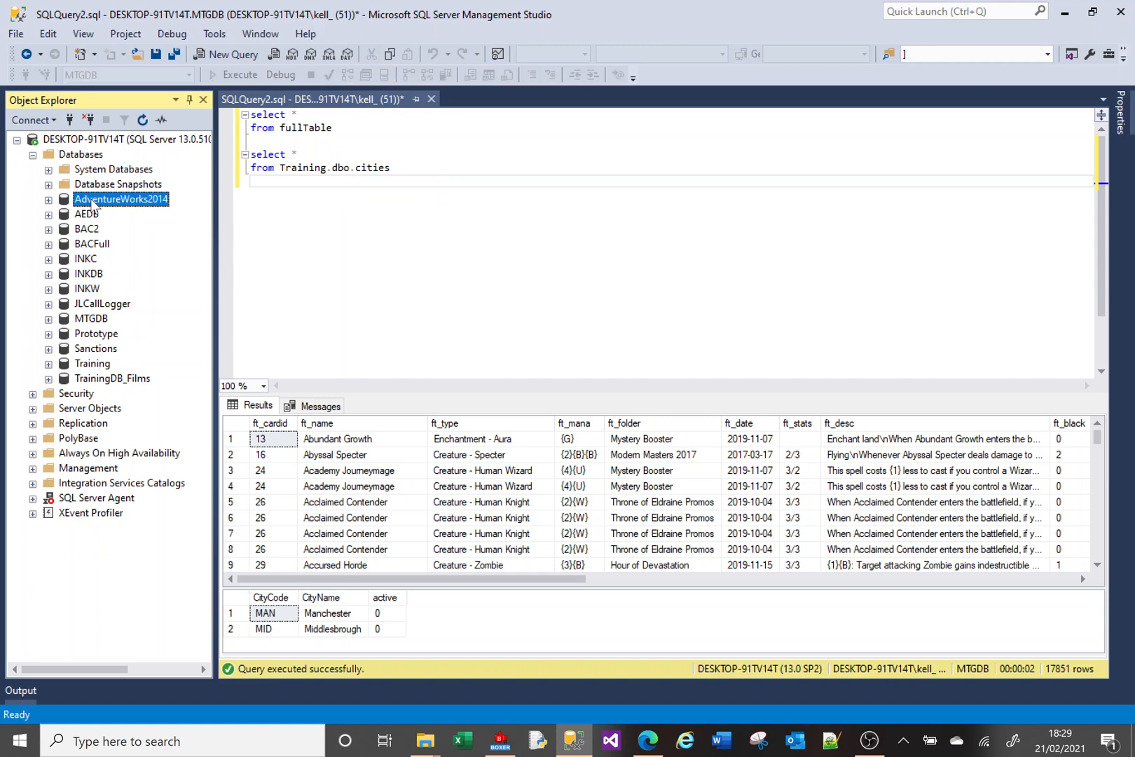
mouse_move(94, 208)
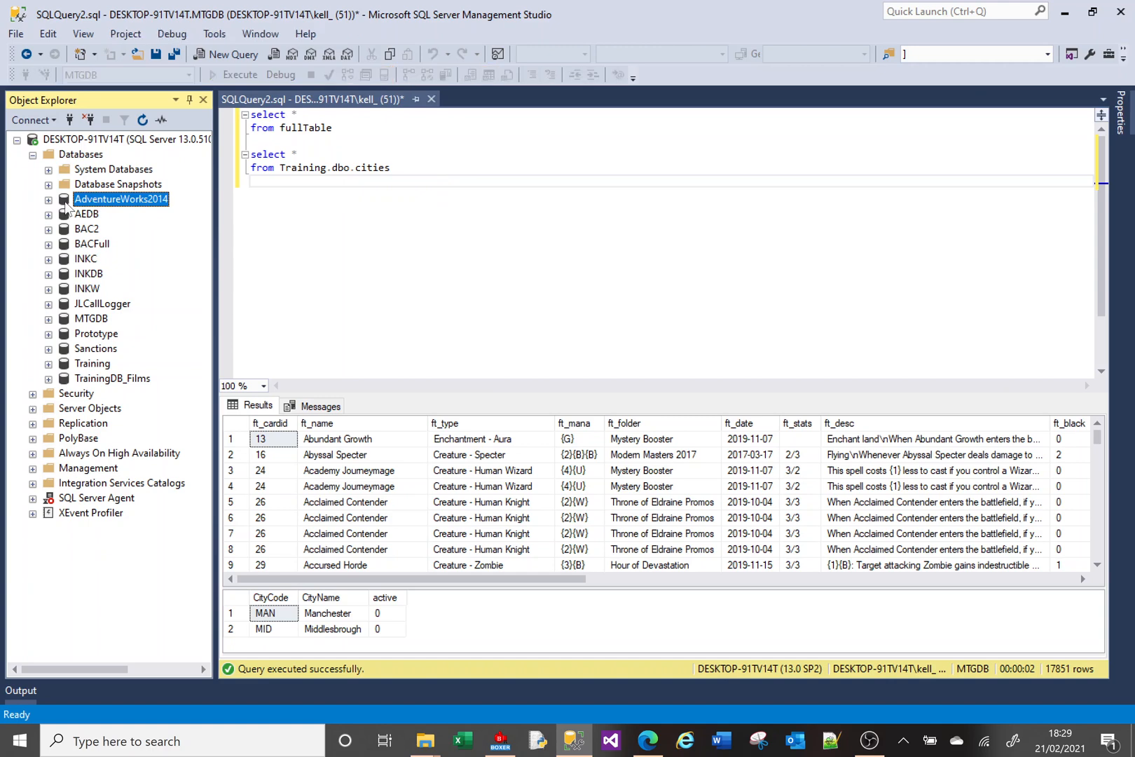
Expand AdventureWorks2014's Tables in Object Explorer and select Sales.Customer
click(47, 199)
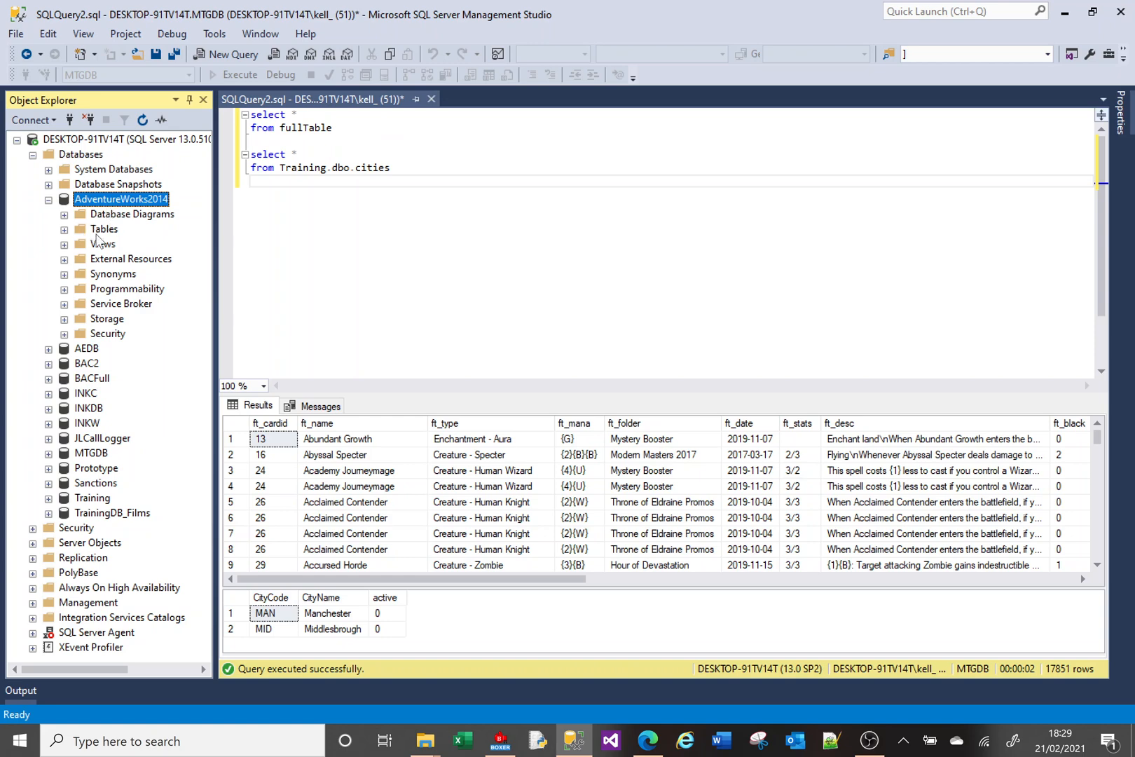
mouse_move(101, 326)
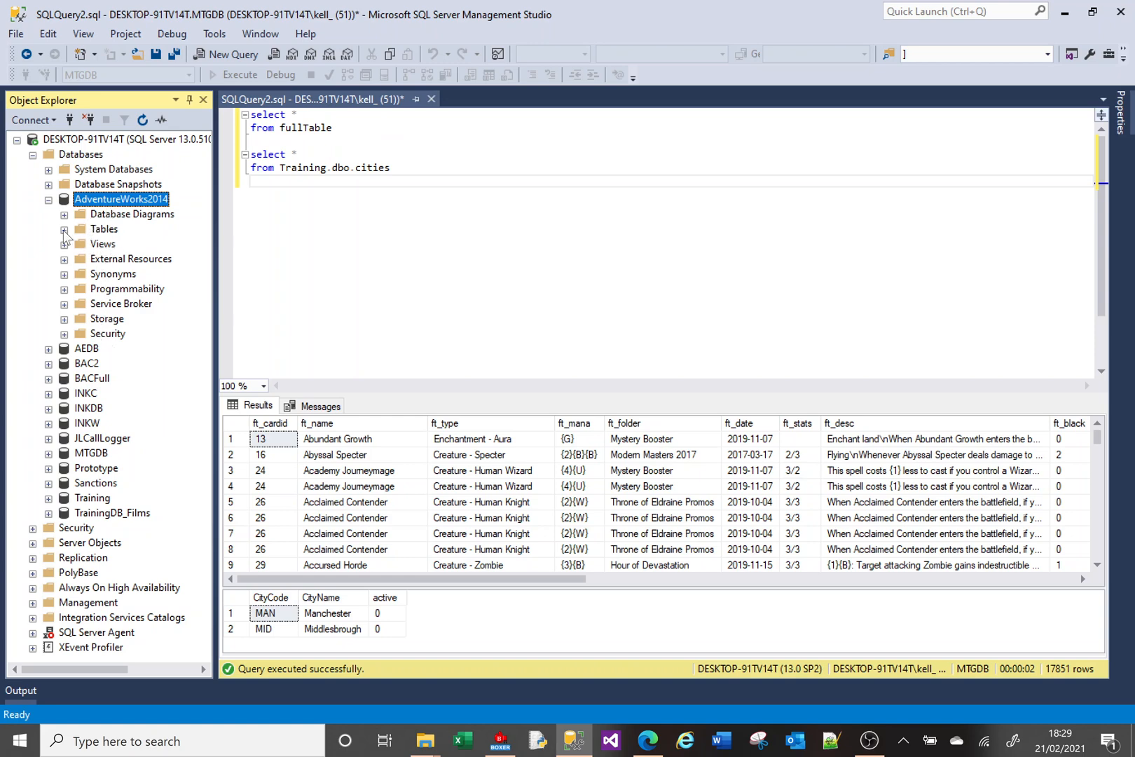
click(63, 228)
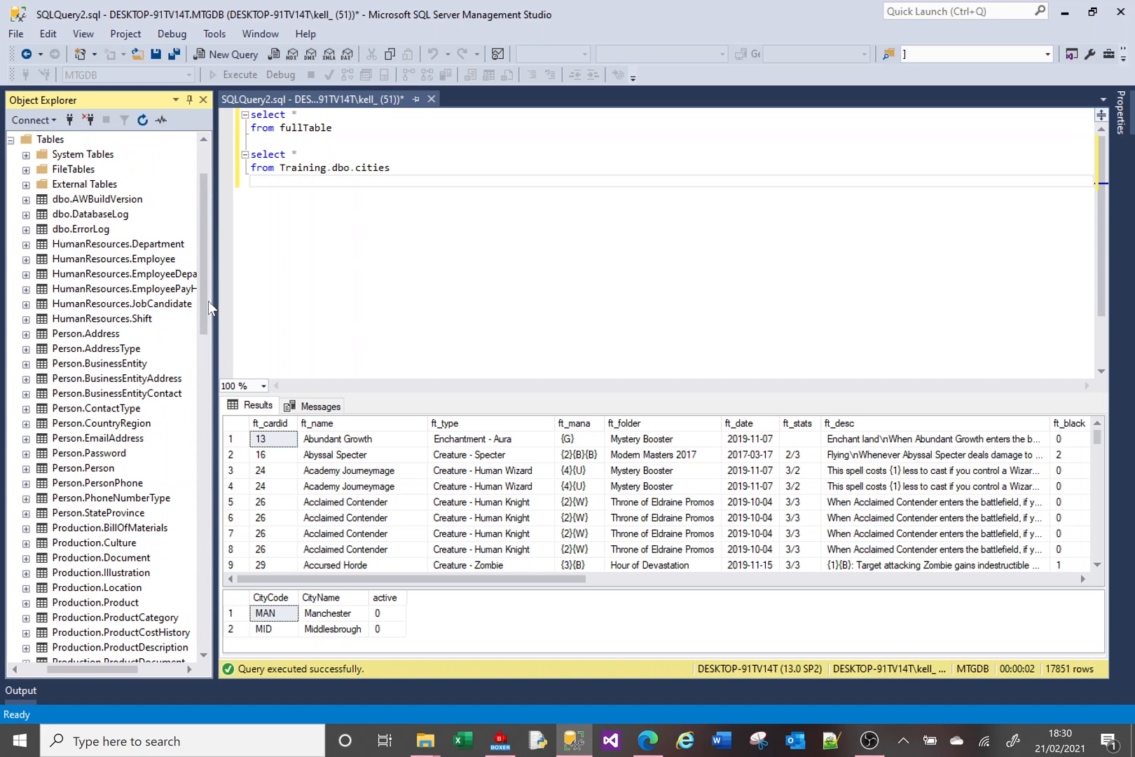
scroll(down, 3)
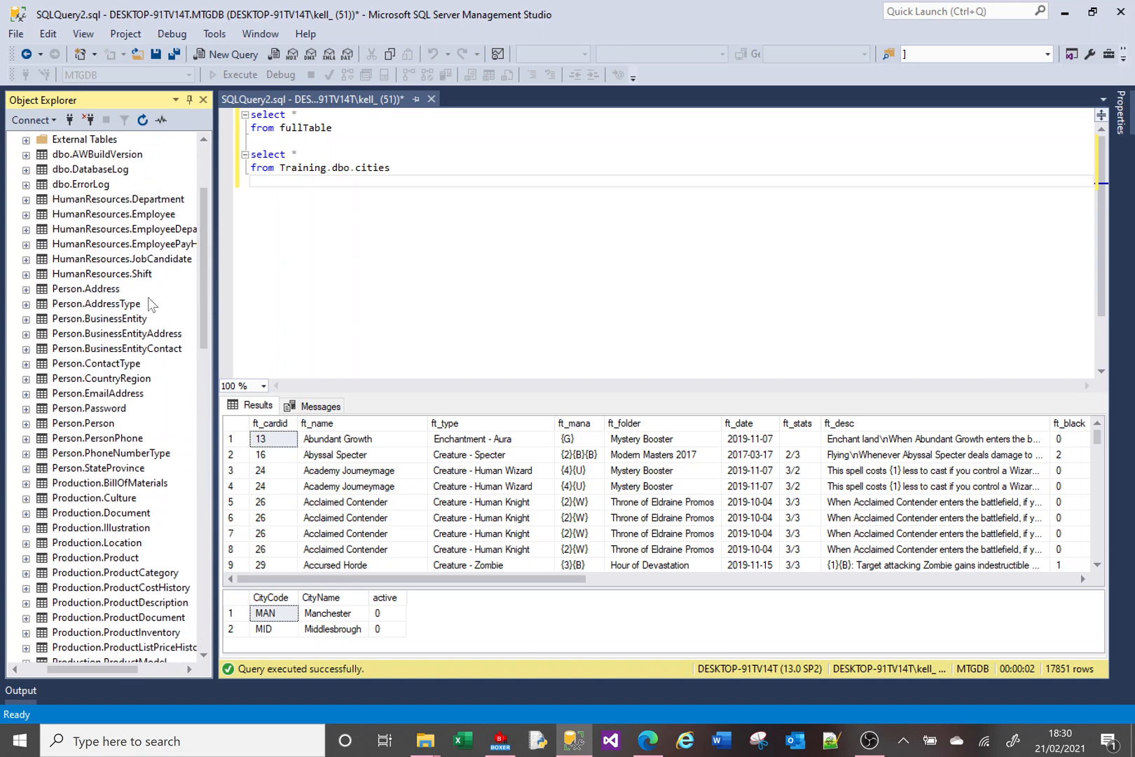
mouse_move(70, 298)
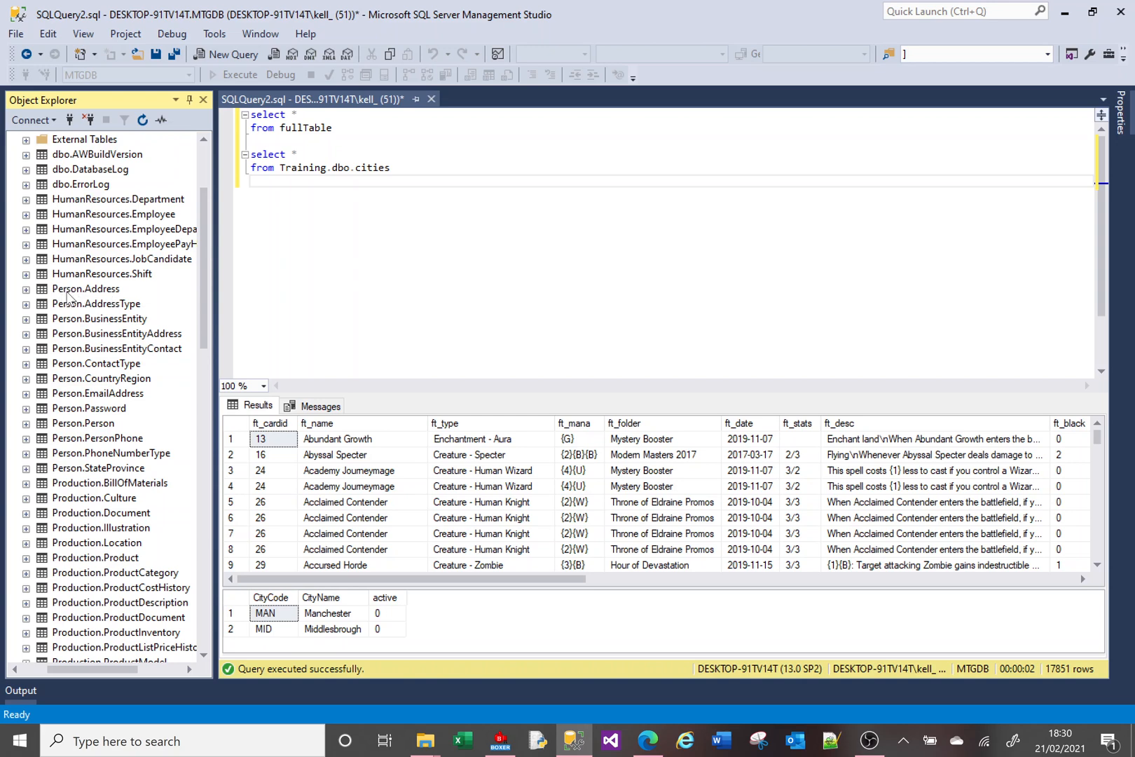
mouse_move(118, 298)
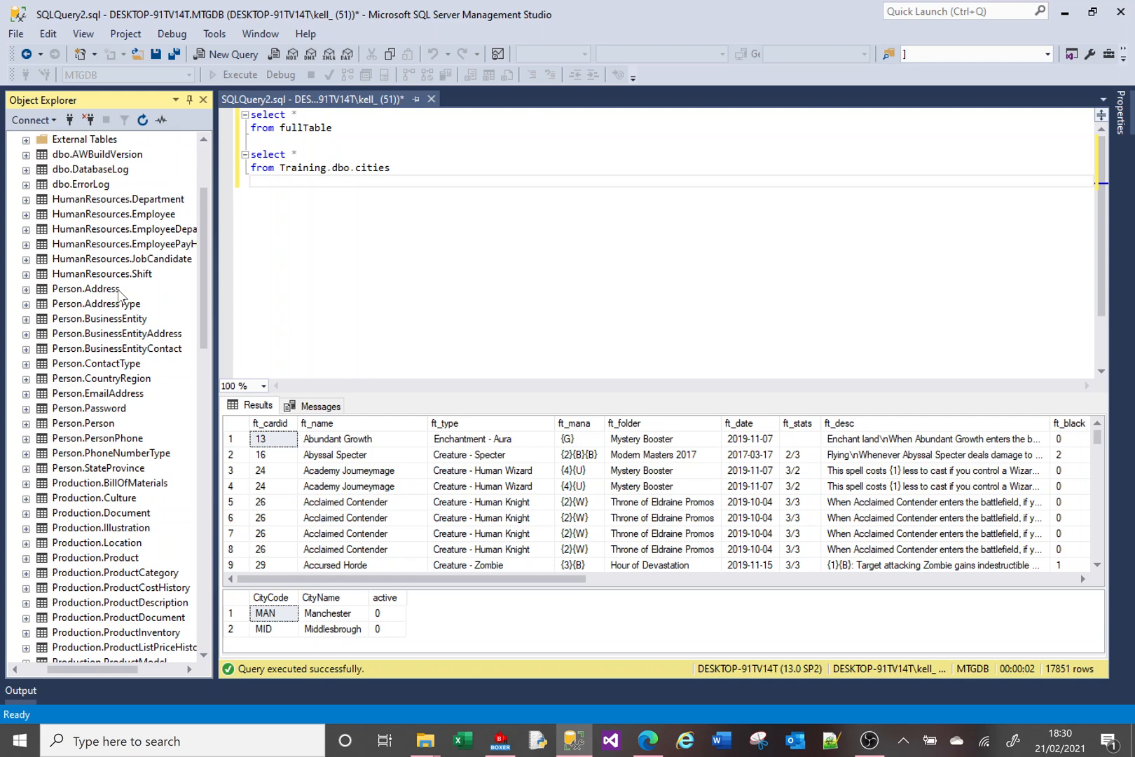
mouse_move(90, 206)
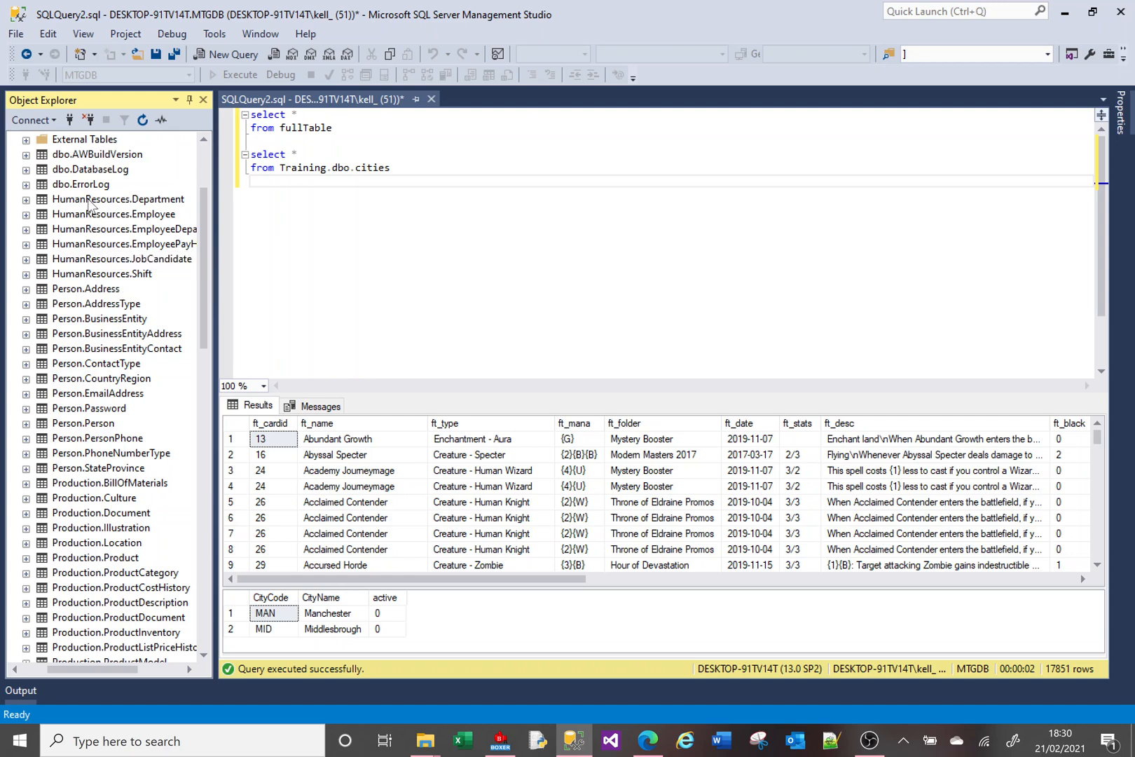
mouse_move(61, 453)
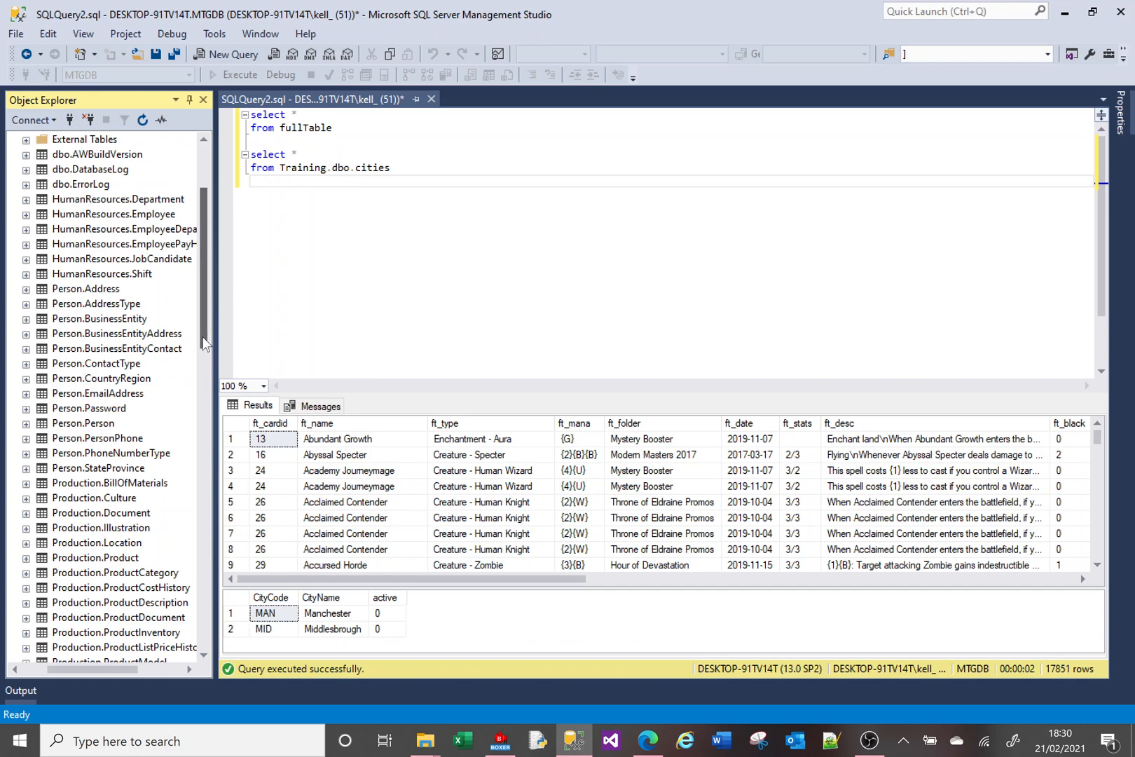
scroll(down, 3)
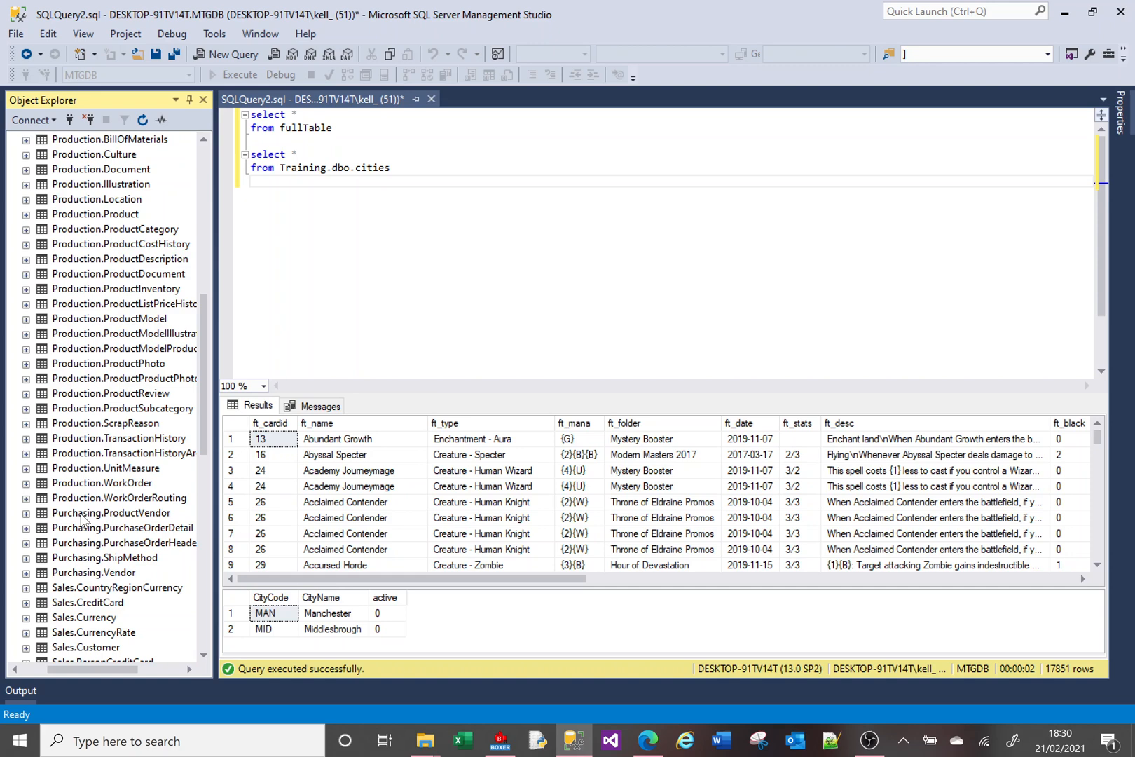
scroll(up, 3)
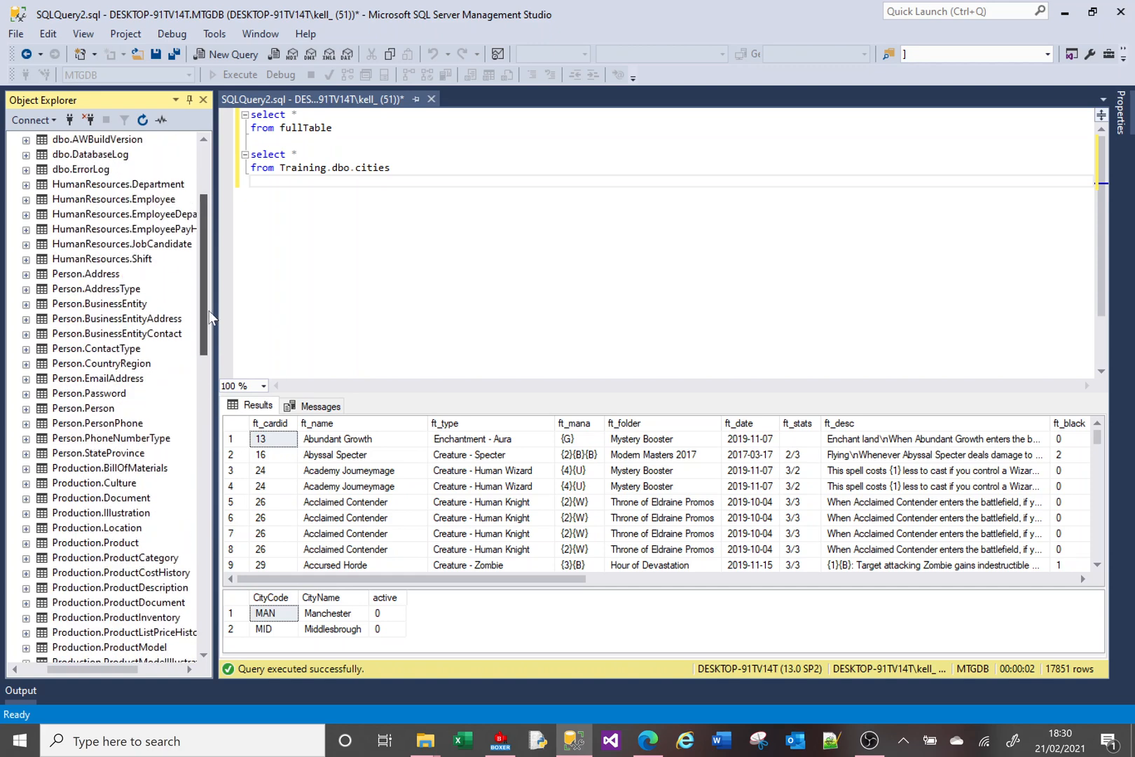
scroll(up, 3)
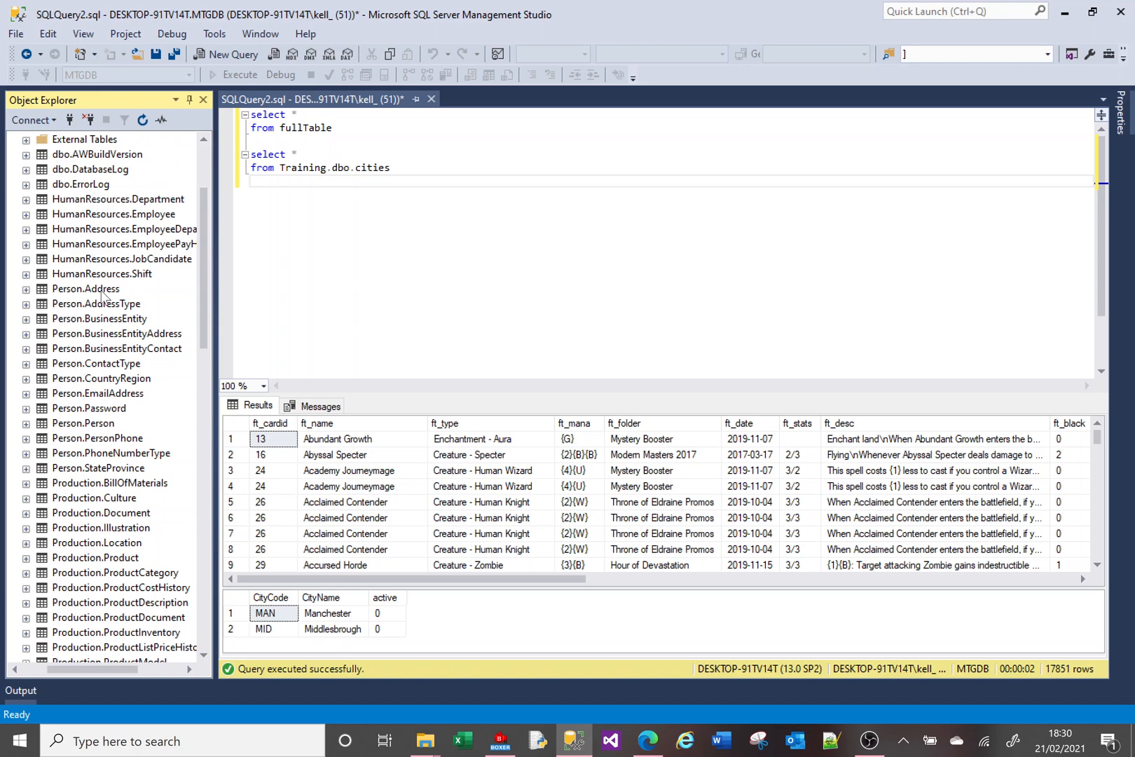
mouse_move(107, 390)
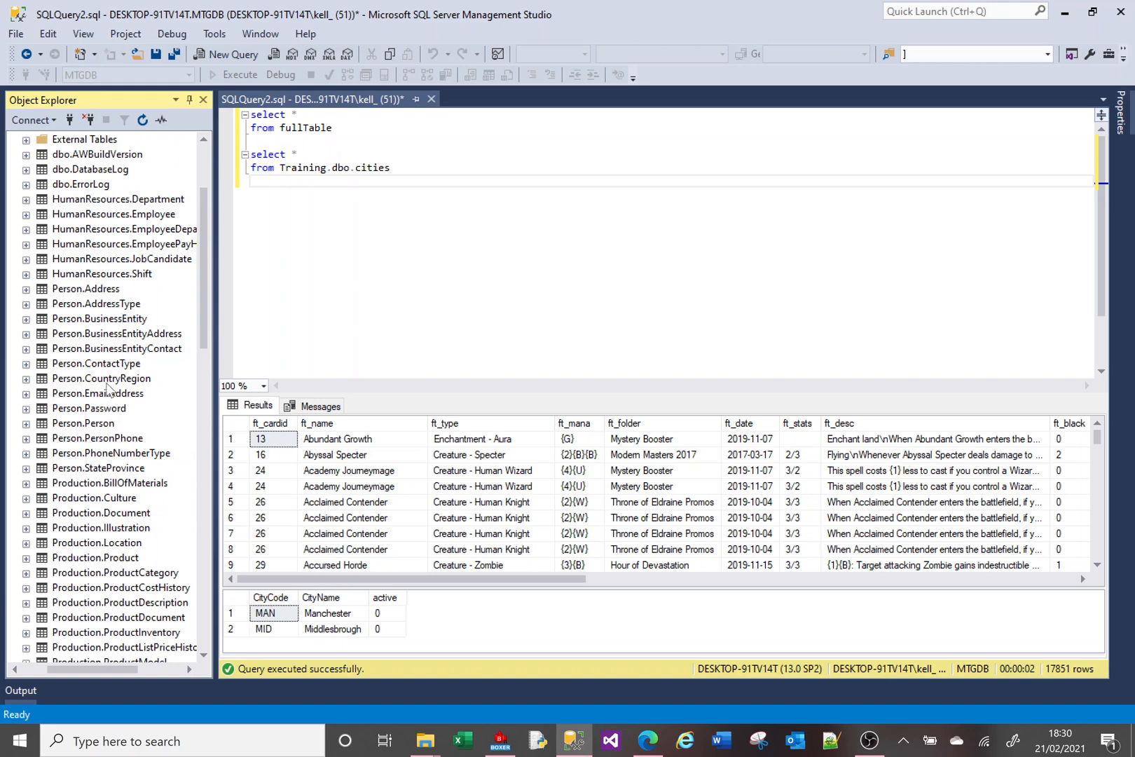
mouse_move(74, 299)
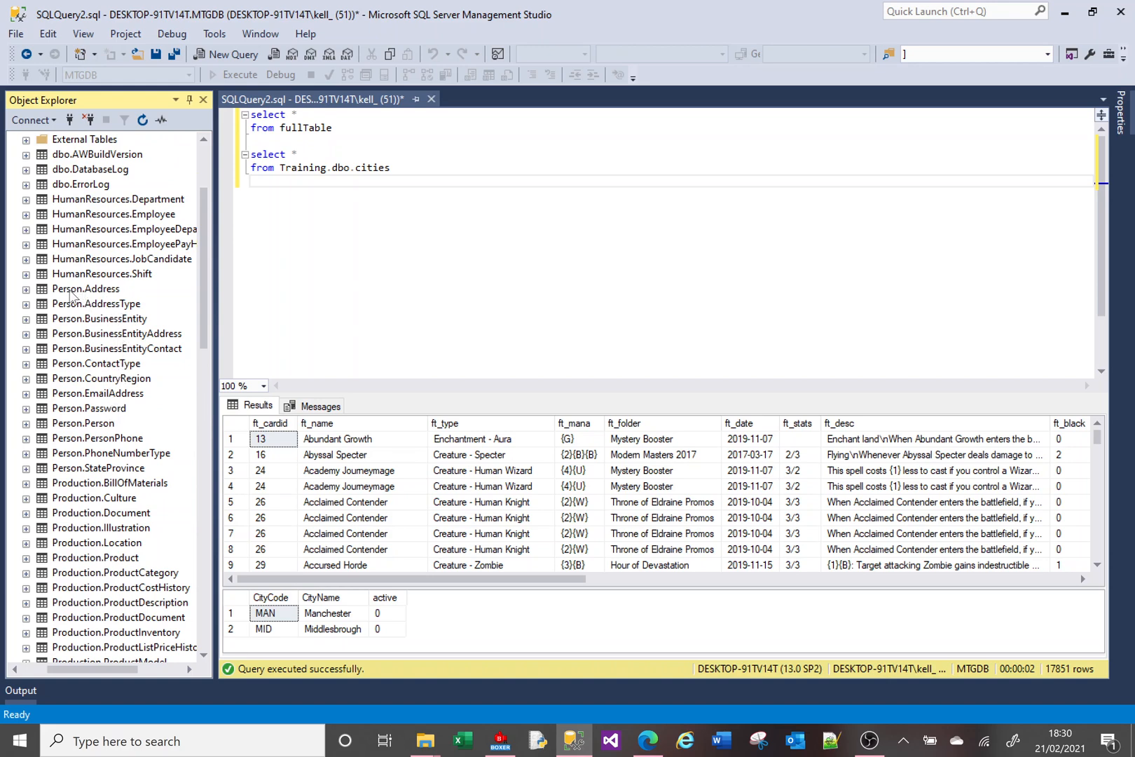
mouse_move(68, 457)
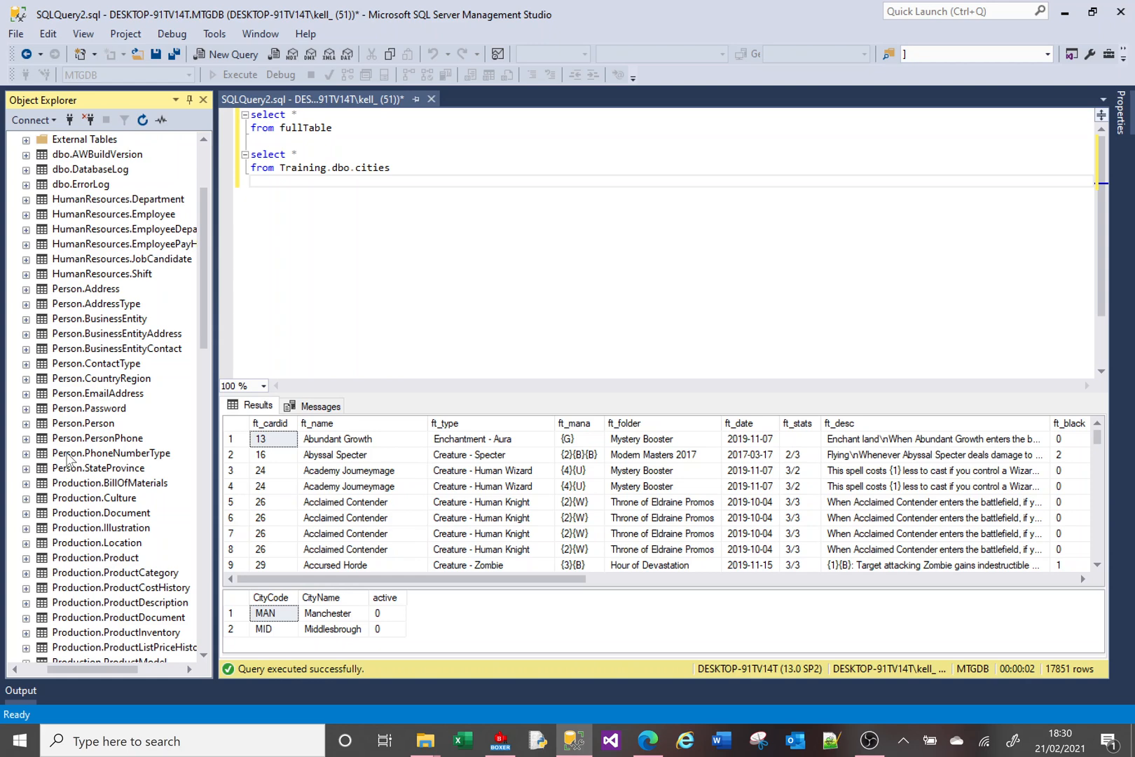
scroll(down, 3)
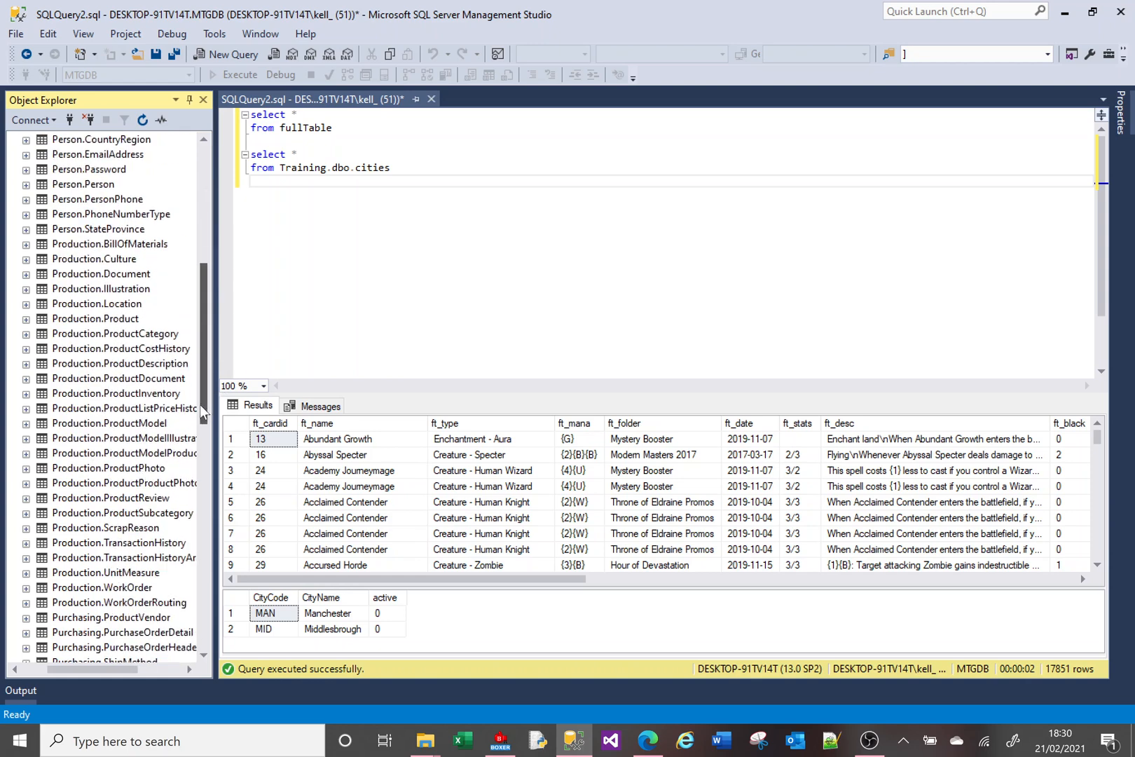
scroll(down, 3)
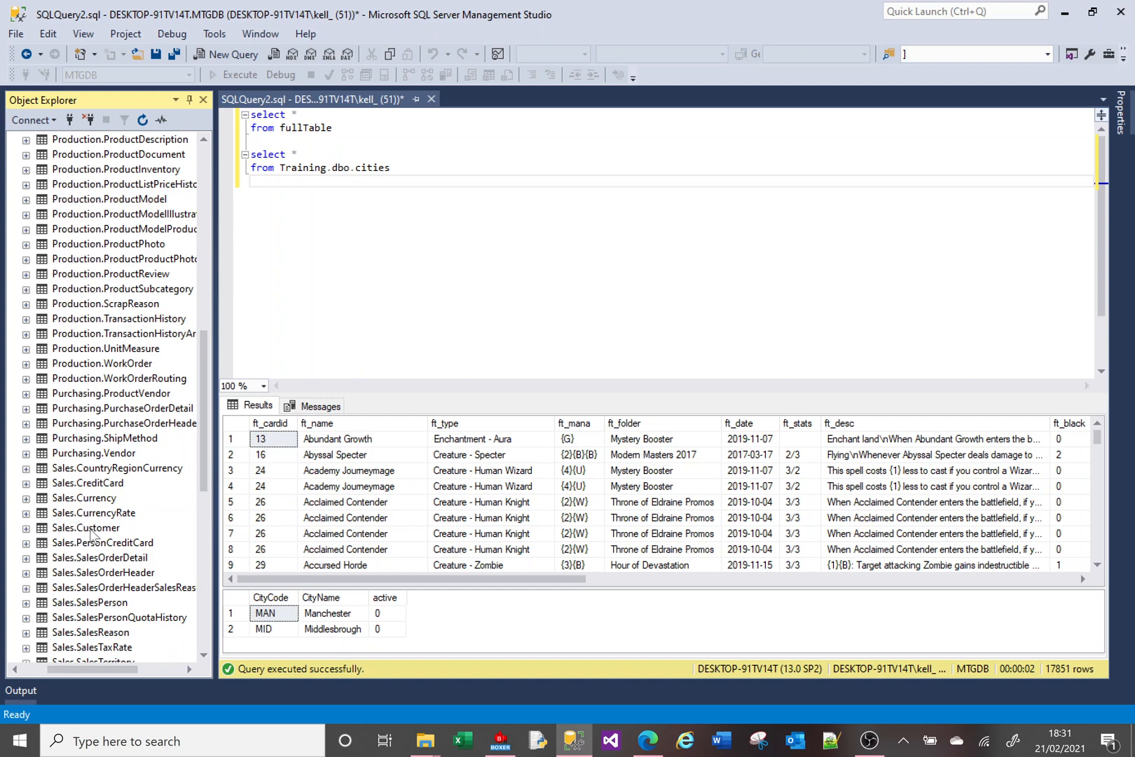
click(84, 527)
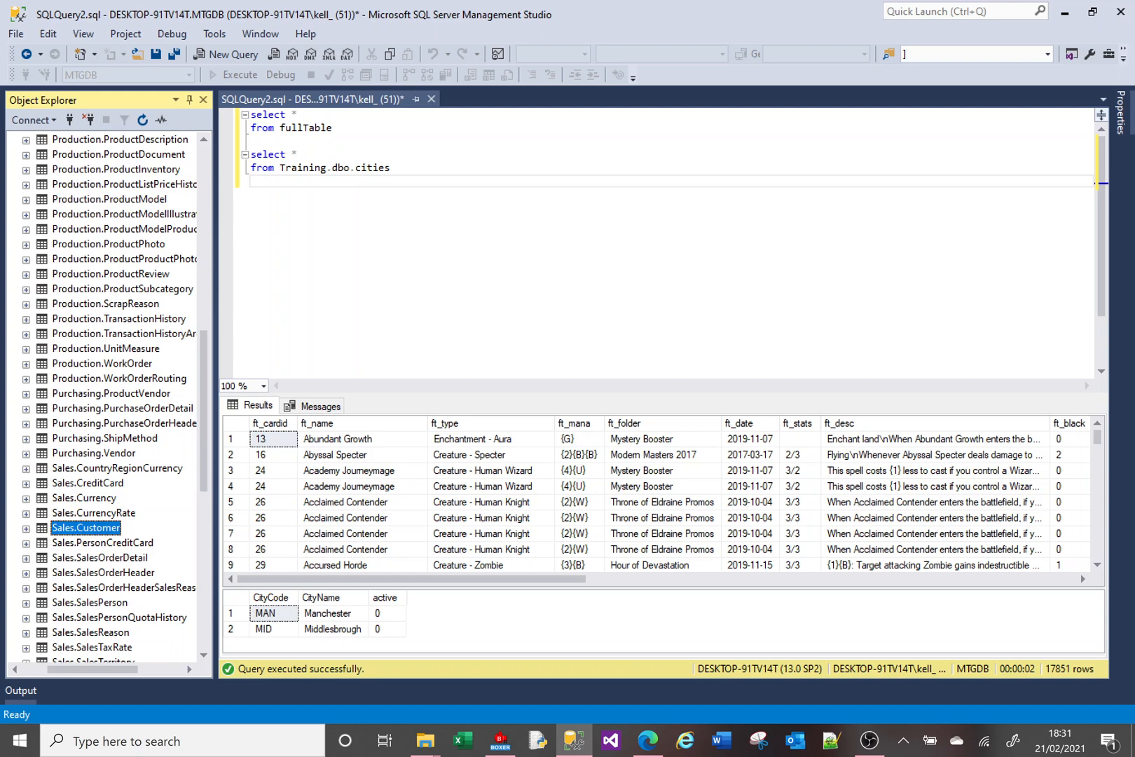
Write and run SELECT * FROM AdventureWorks2014.Sales.Customer, returning 19,820 customer rows
text(sele)
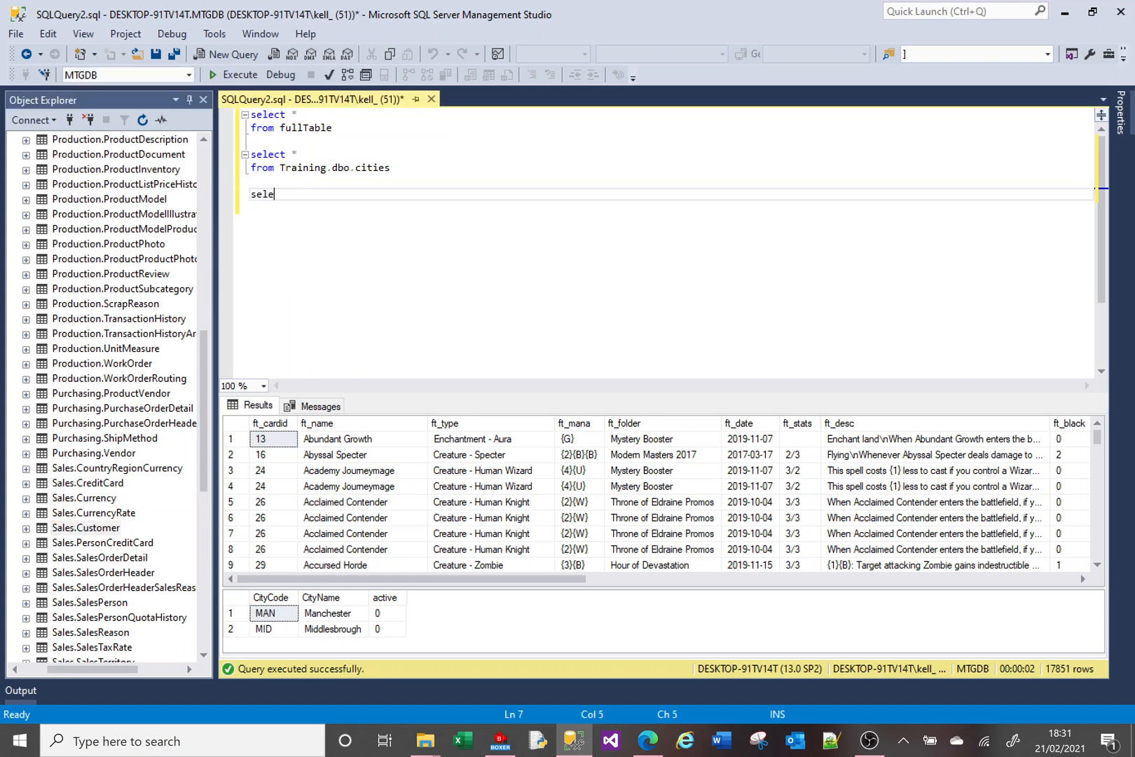
text(ct *)
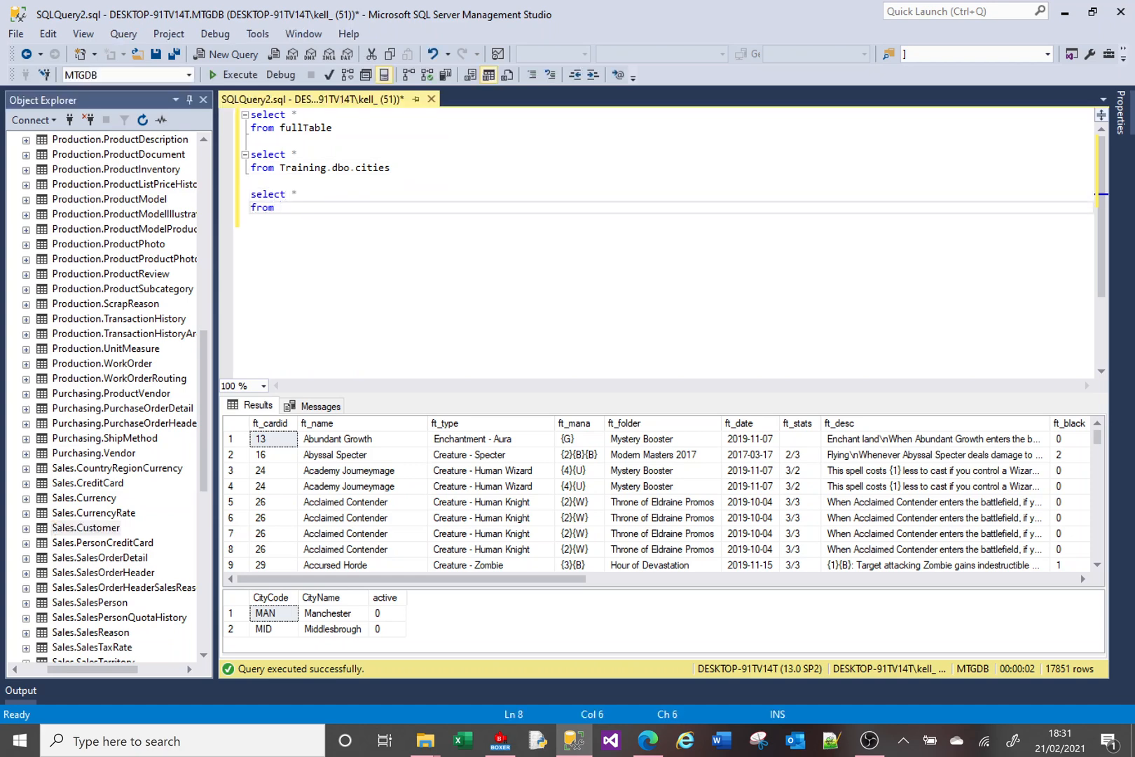
text(ac)
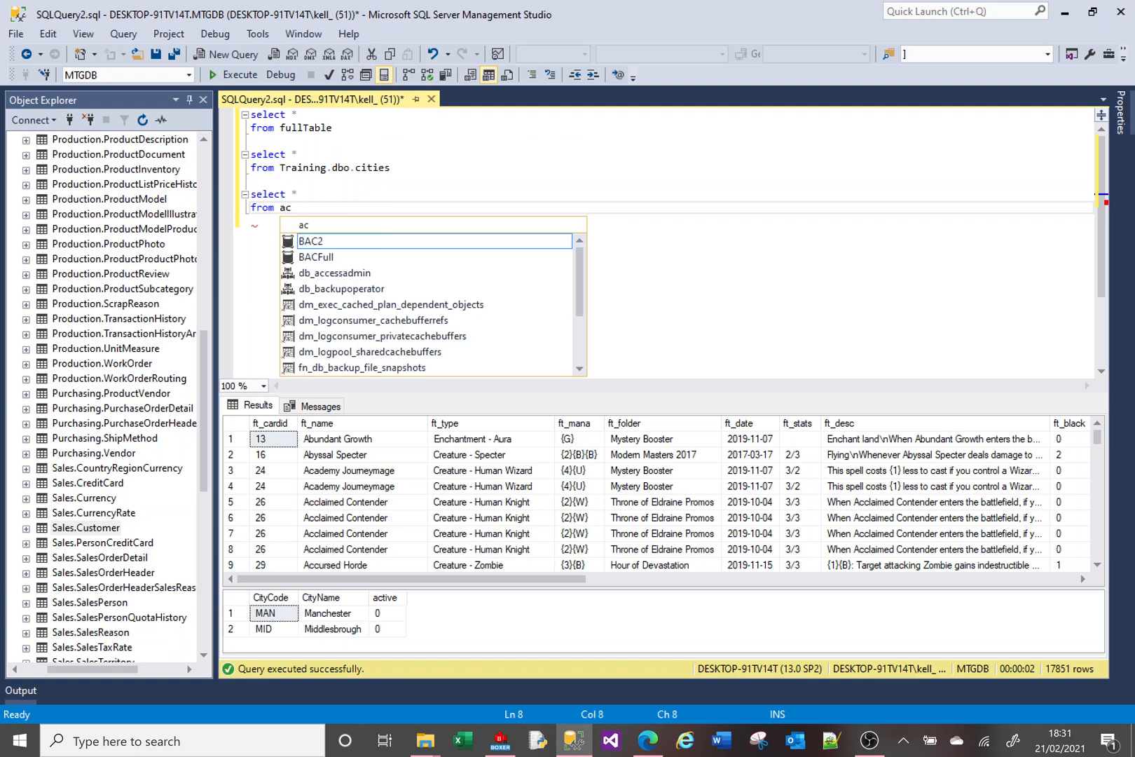
text(AdventureWorks2014.)
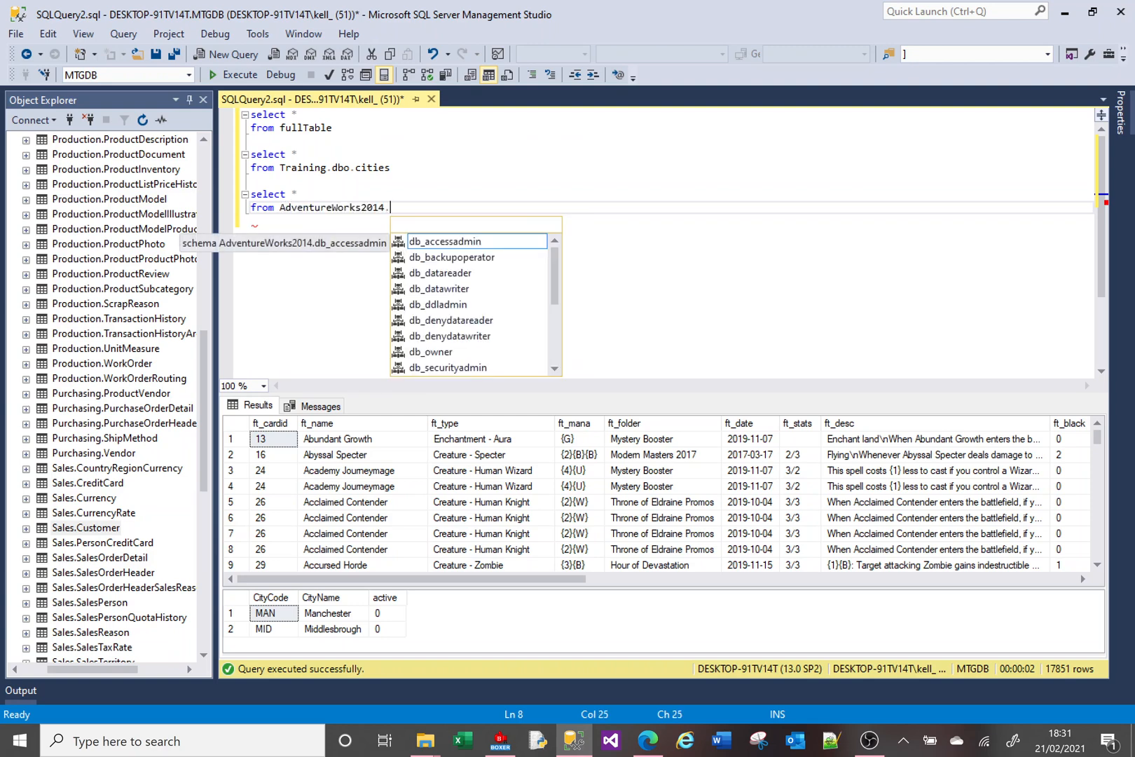
text(Sales.)
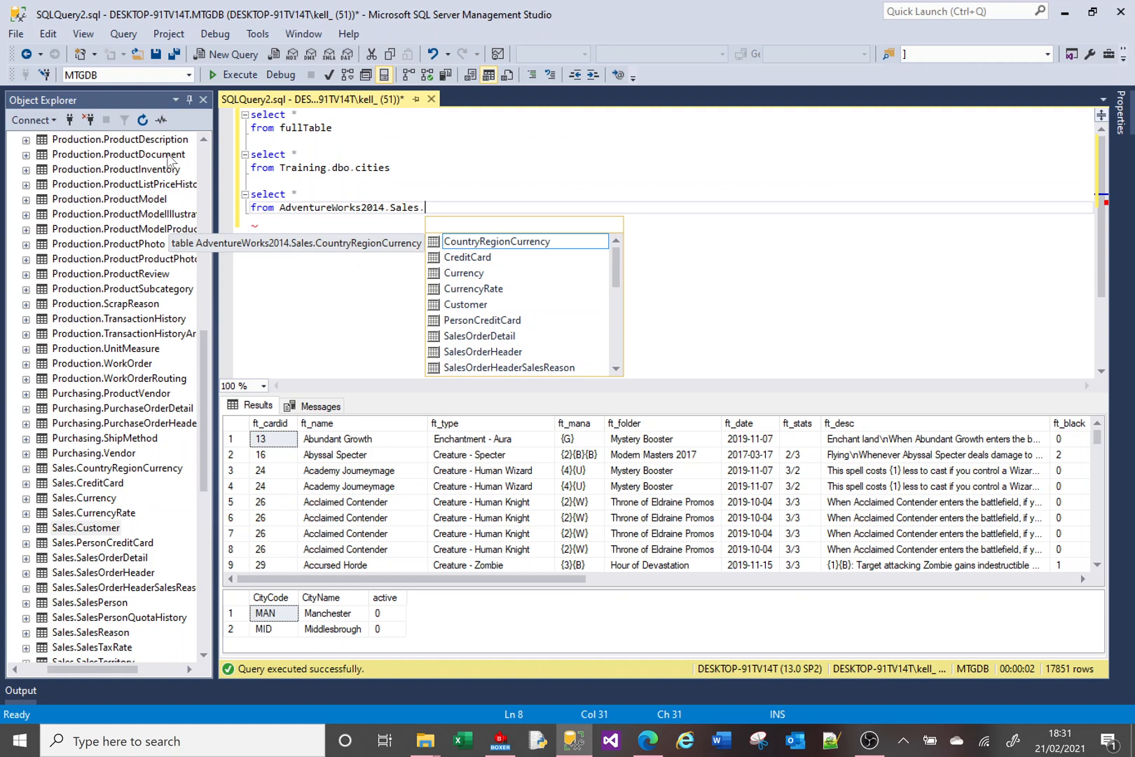
mouse_move(465, 304)
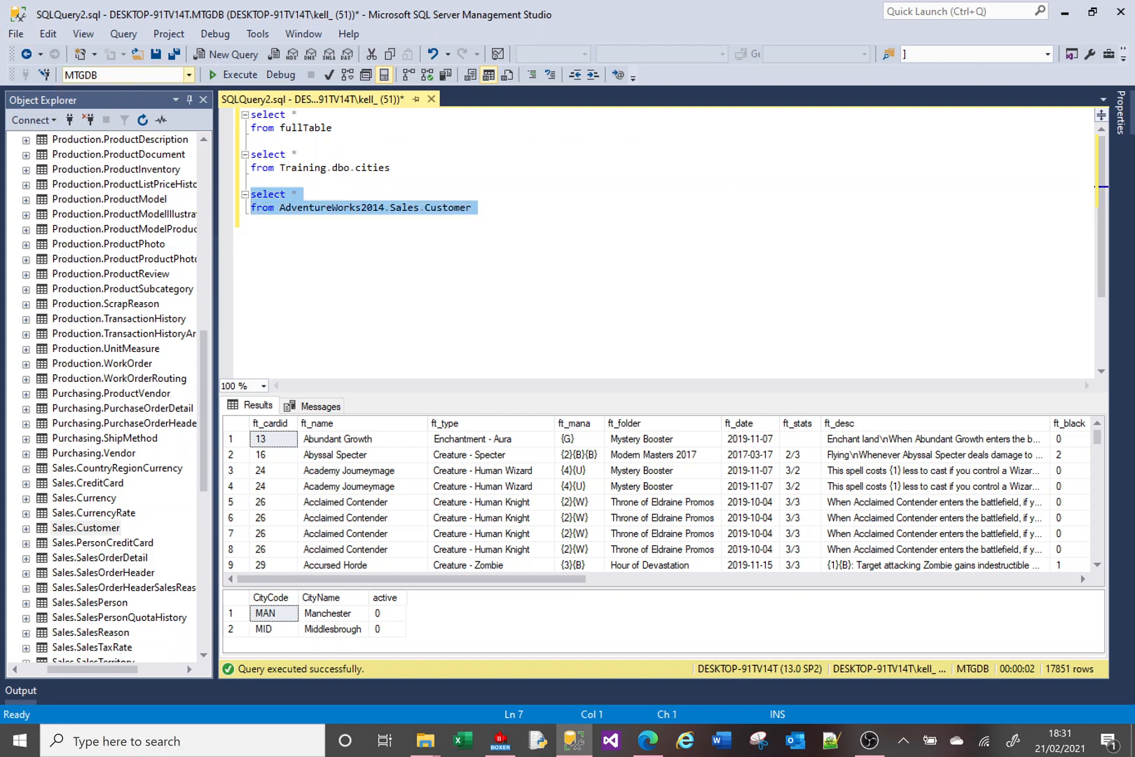
click(240, 75)
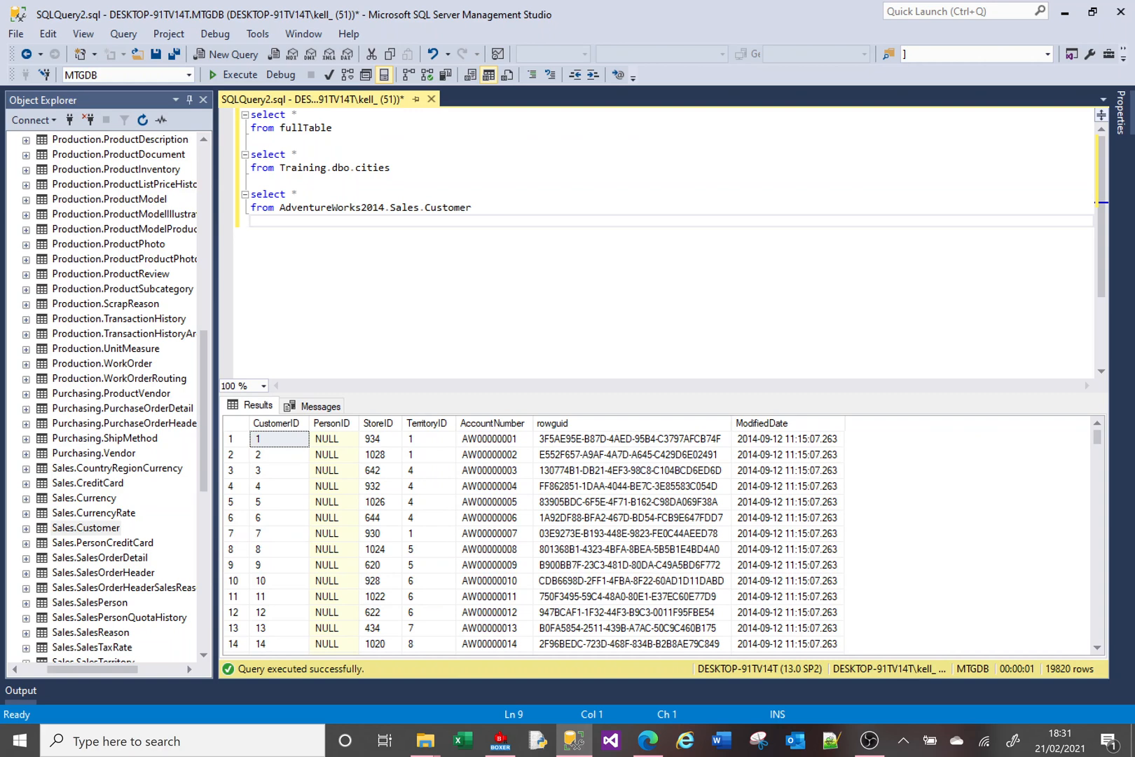
click(251, 222)
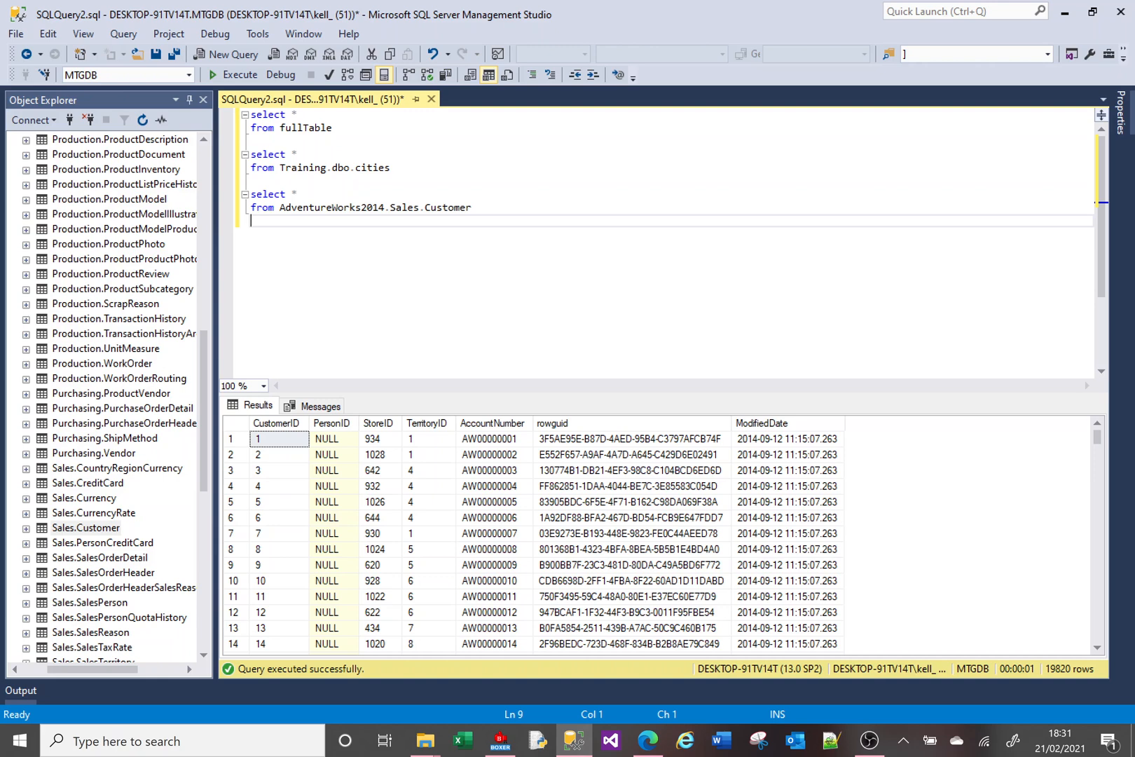
Add and run a fourth query on MTGDB.dbo.fullTable, returning 17,849 rows
key(Return)
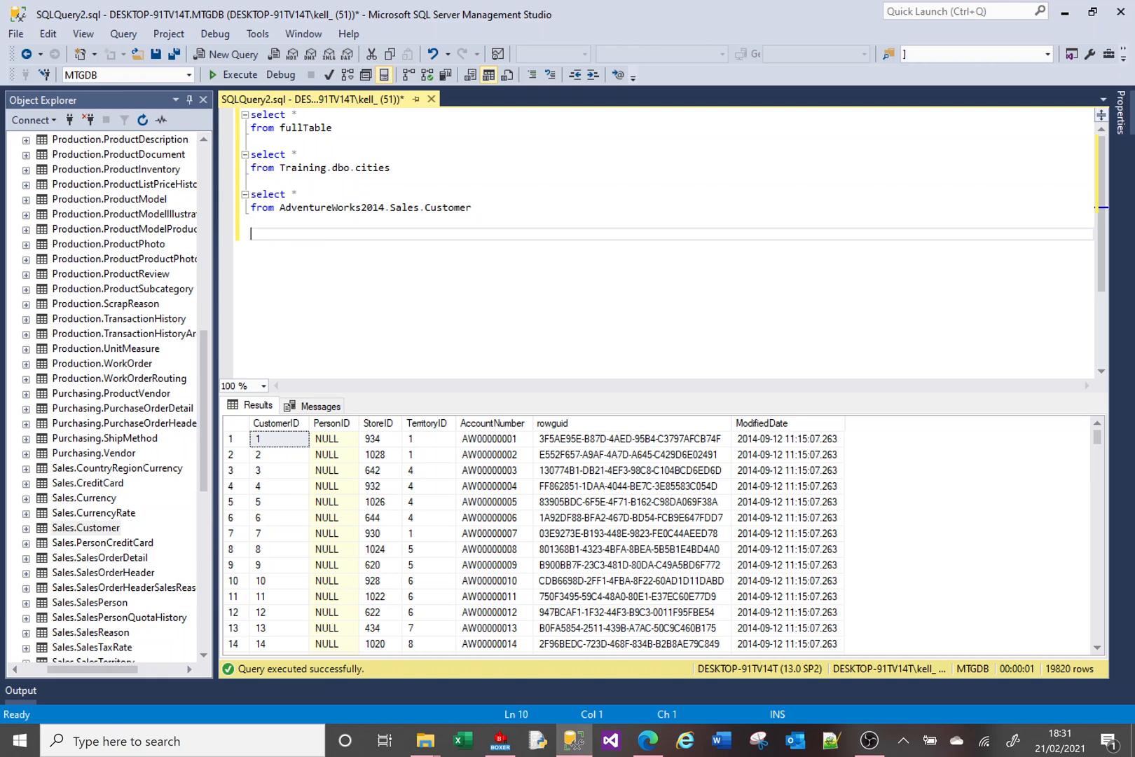
text(select *)
text(from)
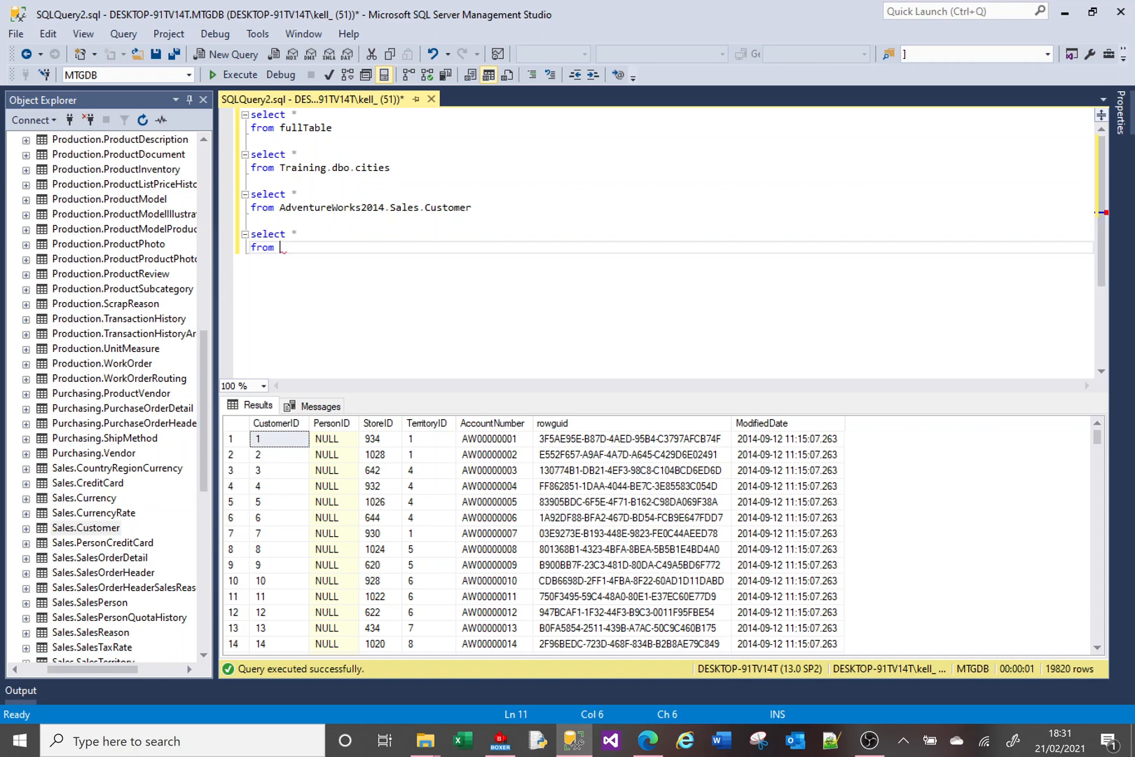
mouse_move(310, 127)
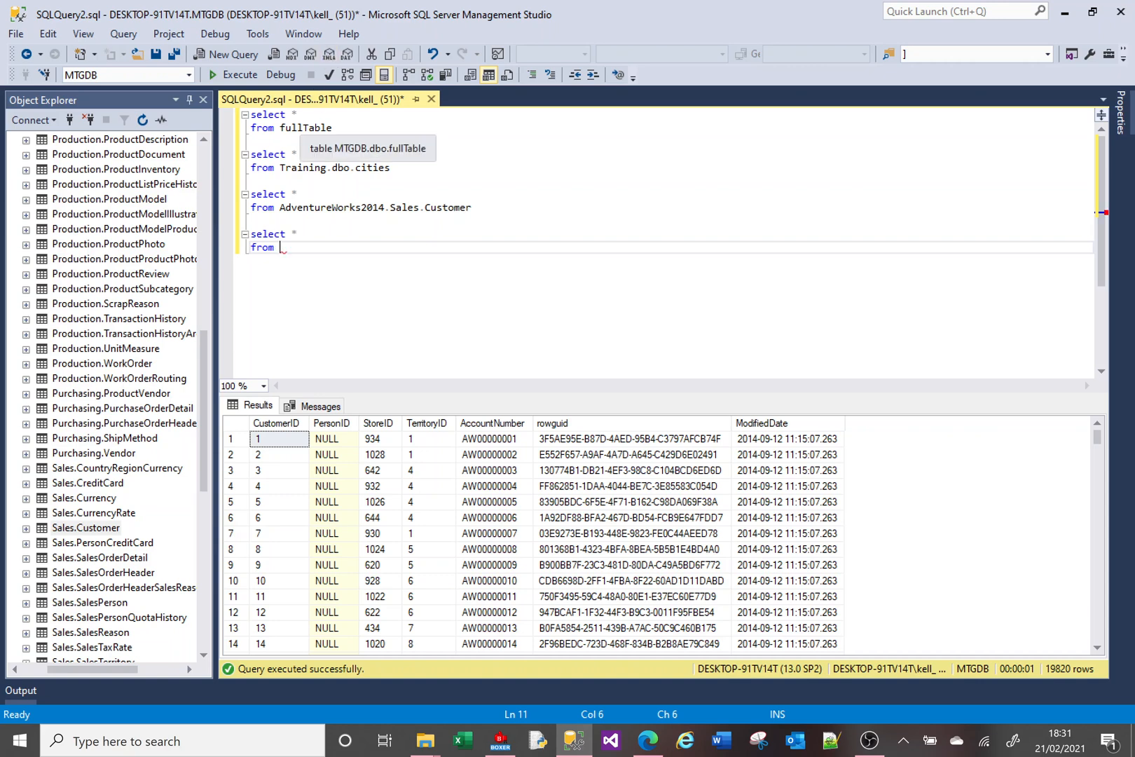
text(m)
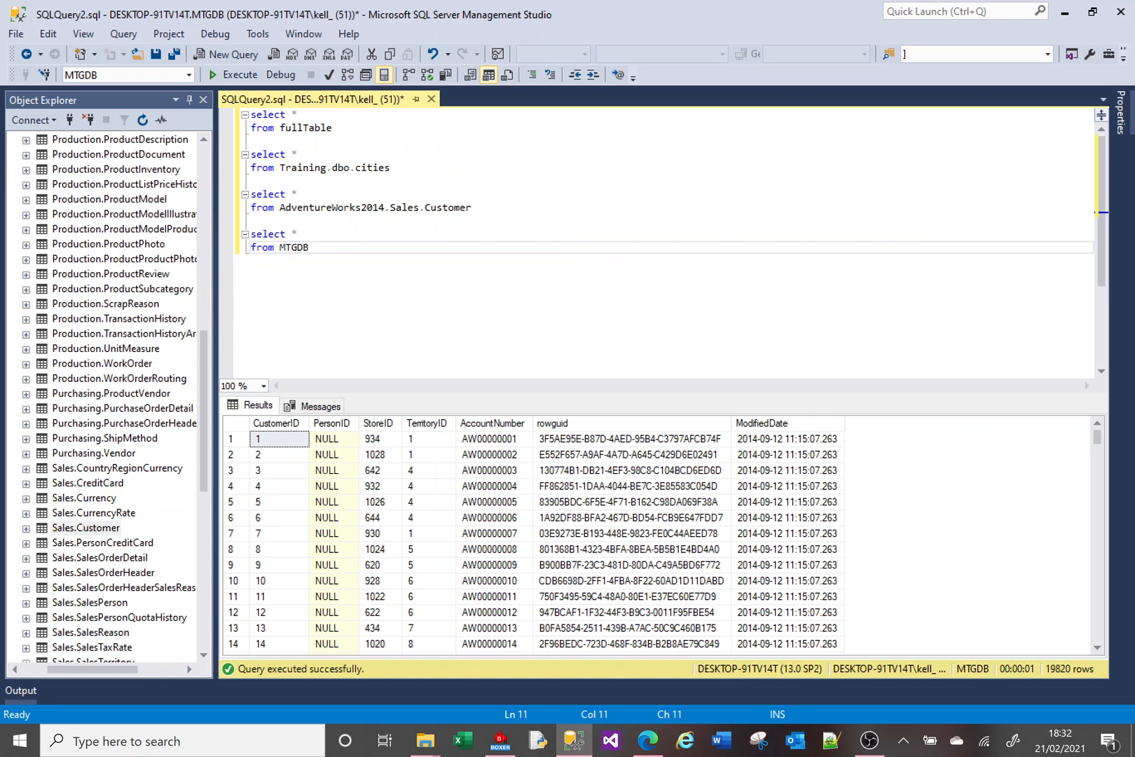
text(.dbo.fullTable)
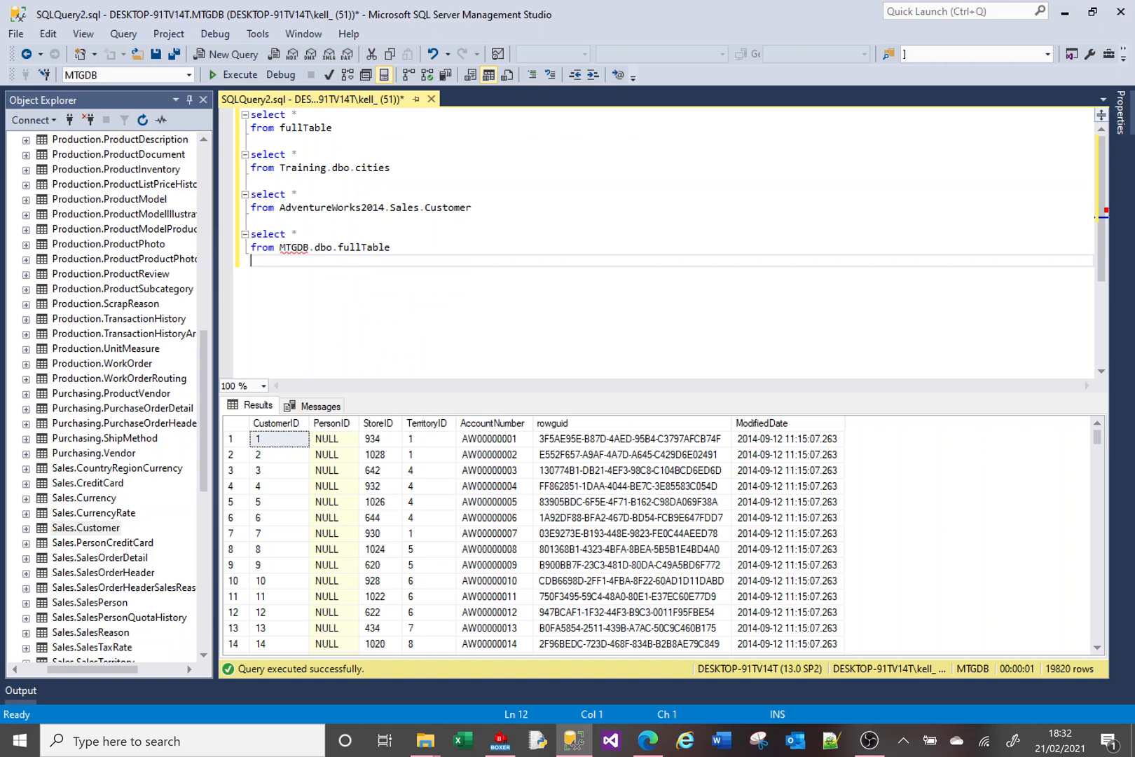
click(239, 75)
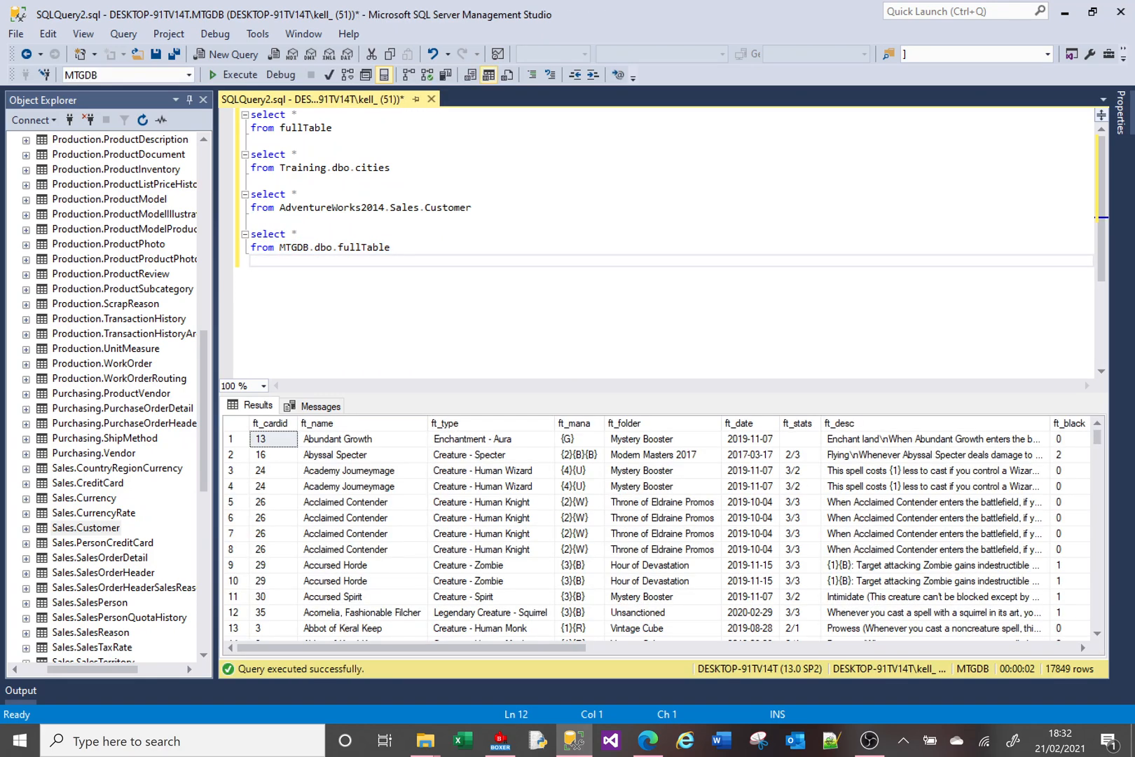
mouse_move(324, 247)
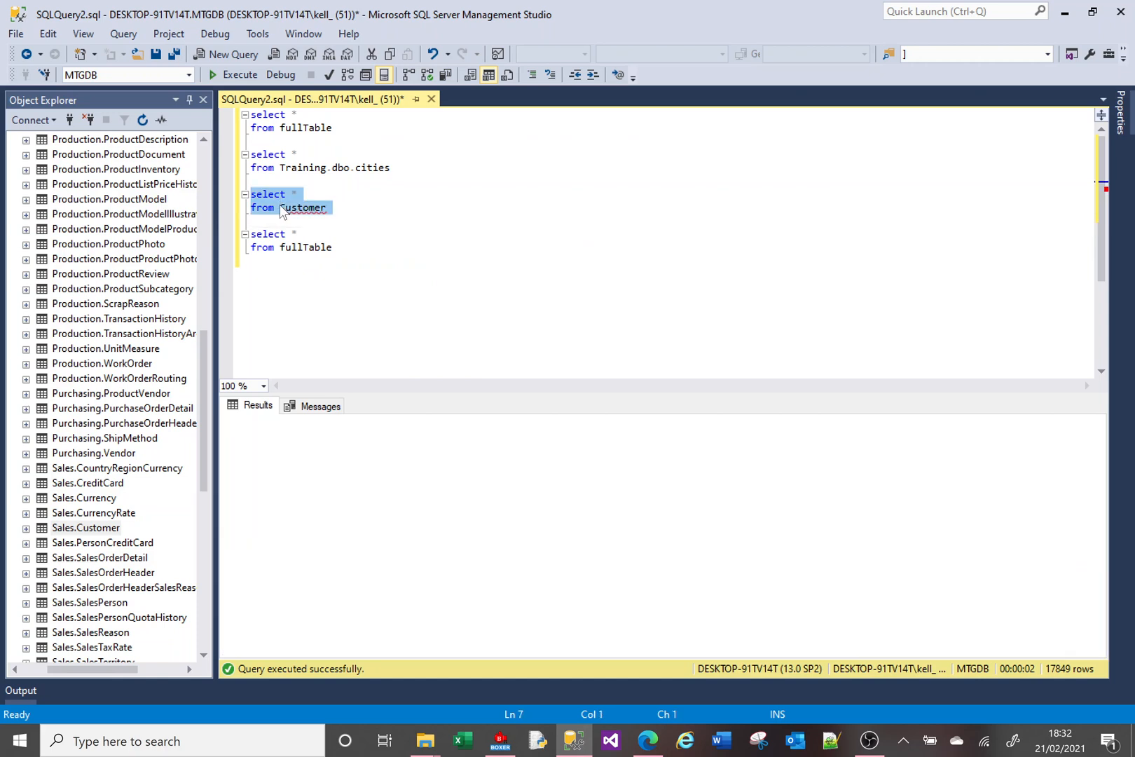
Make AdventureWorks2014 the current database and rerun the query as sales.Customer
click(233, 74)
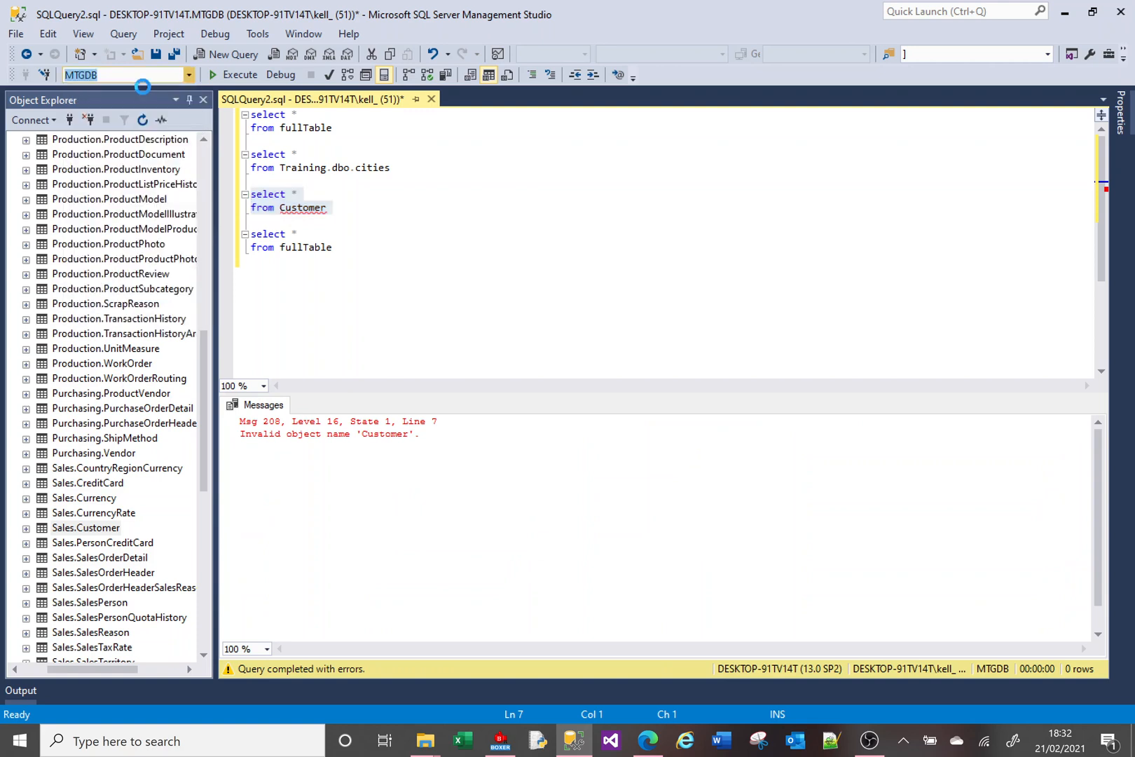
click(124, 74)
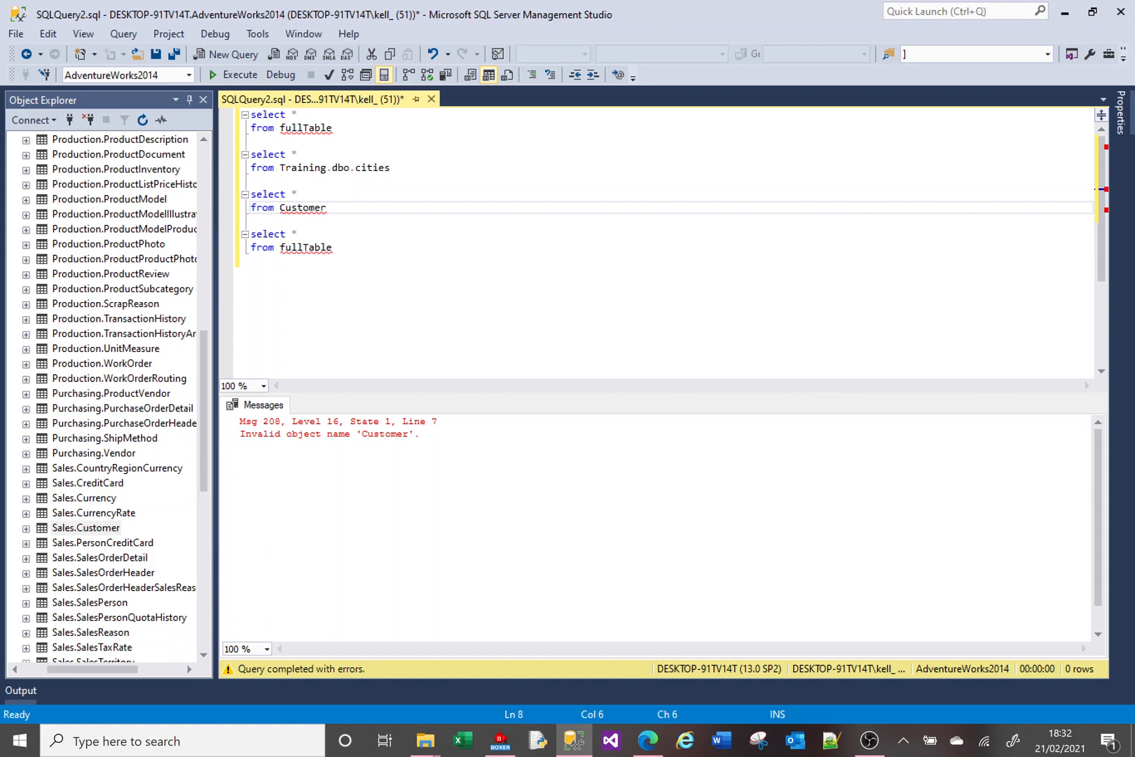
text(sales.)
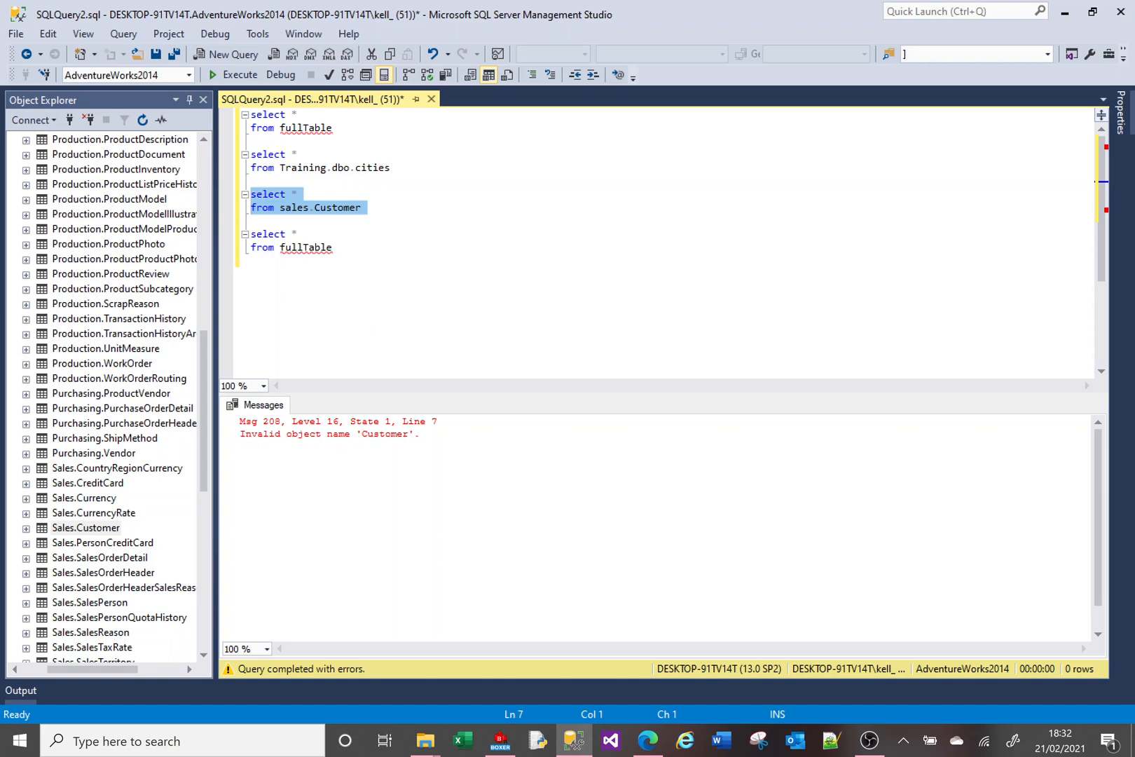
click(212, 73)
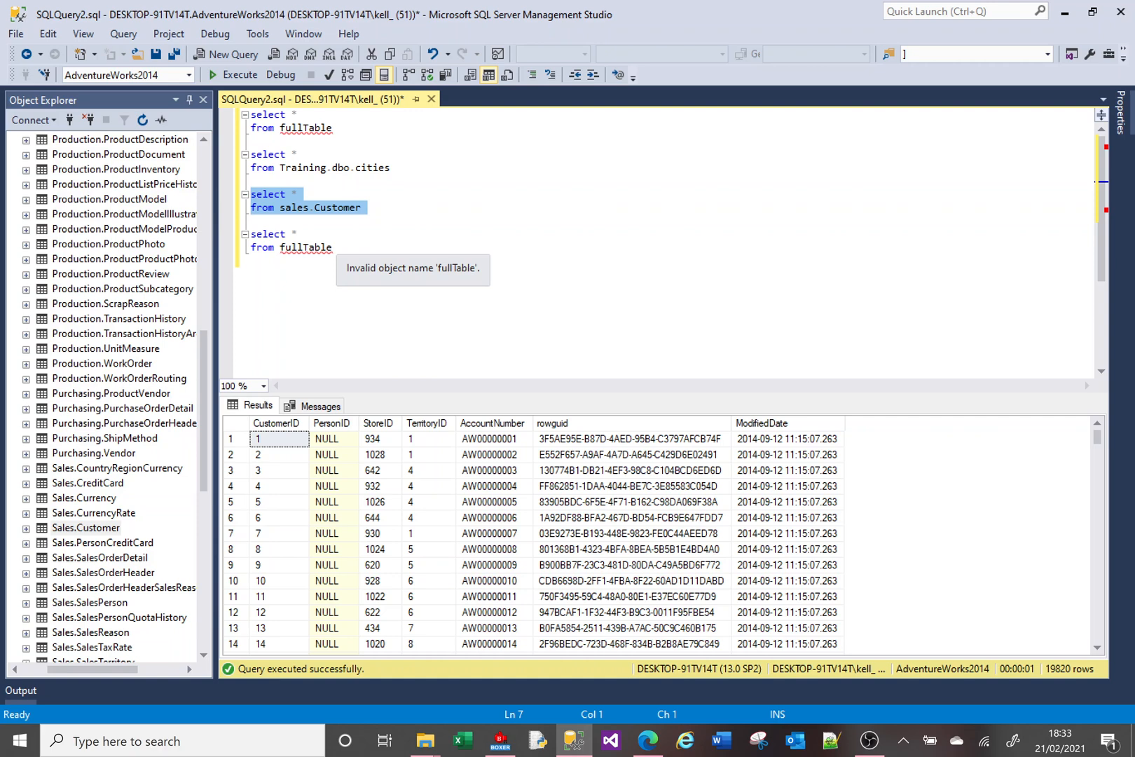
Comment out the cities and final fullTable queries, run the script, and begin a use statement
scroll(up, 3)
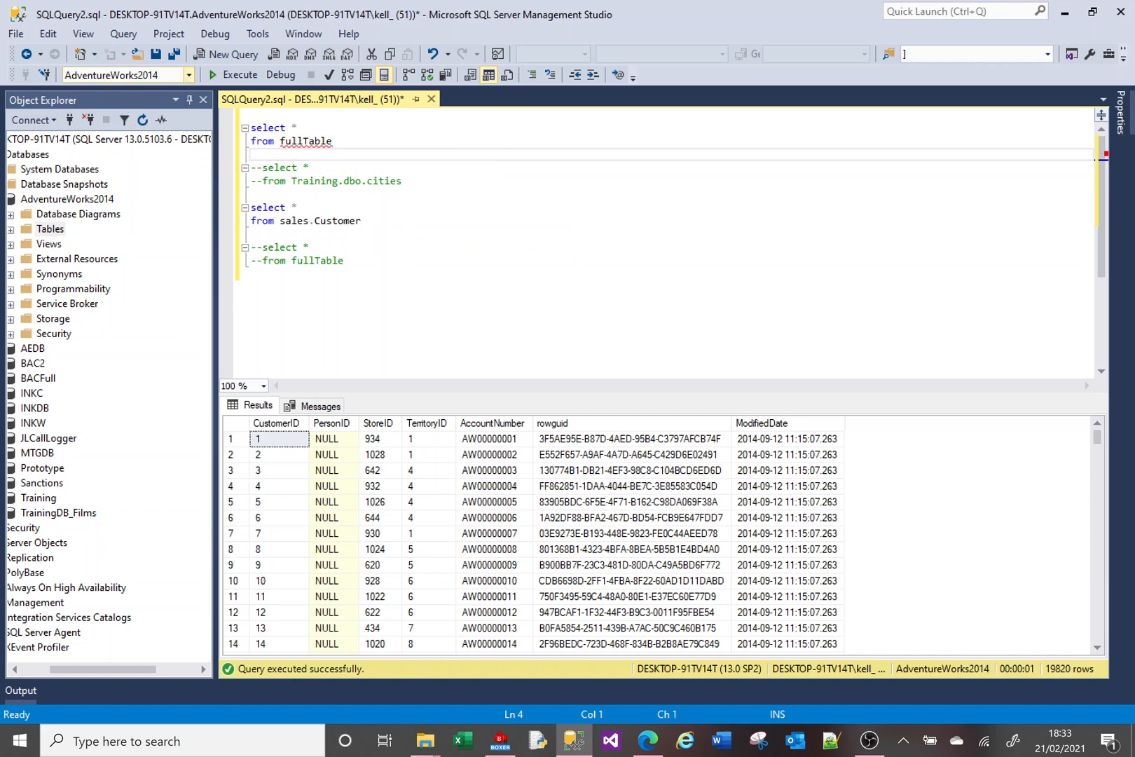
mouse_move(307, 141)
text( MTGDB)
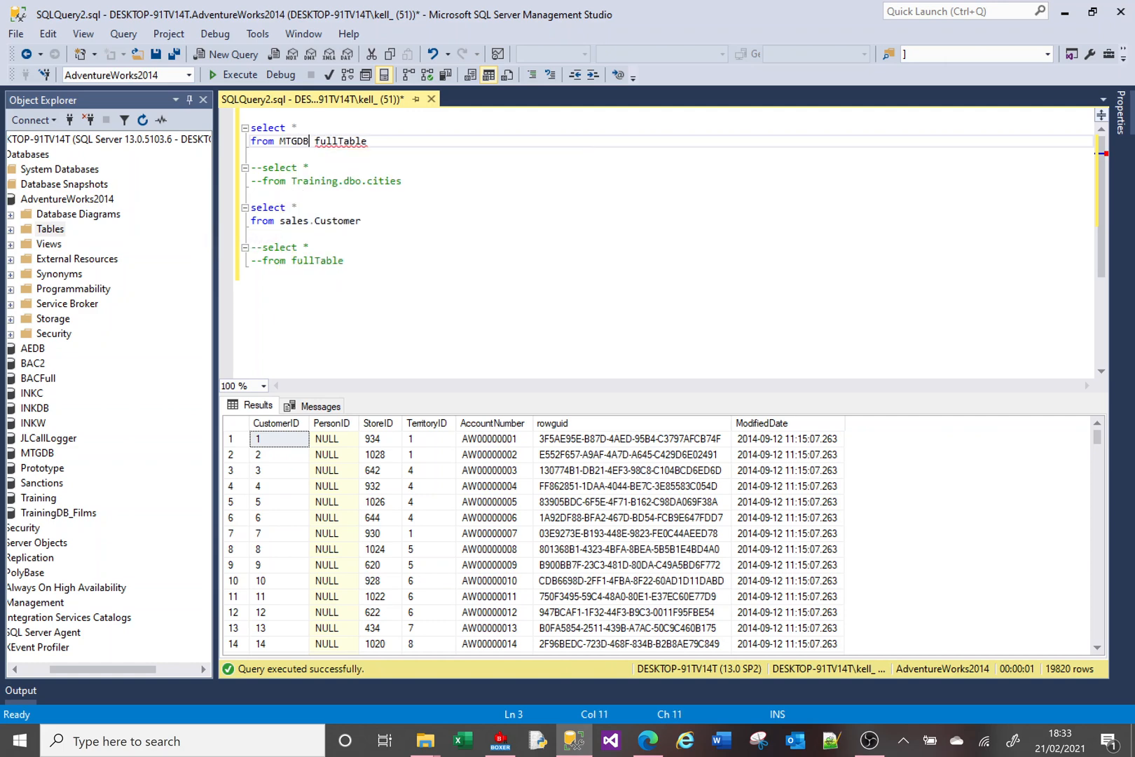
text(.dbo)
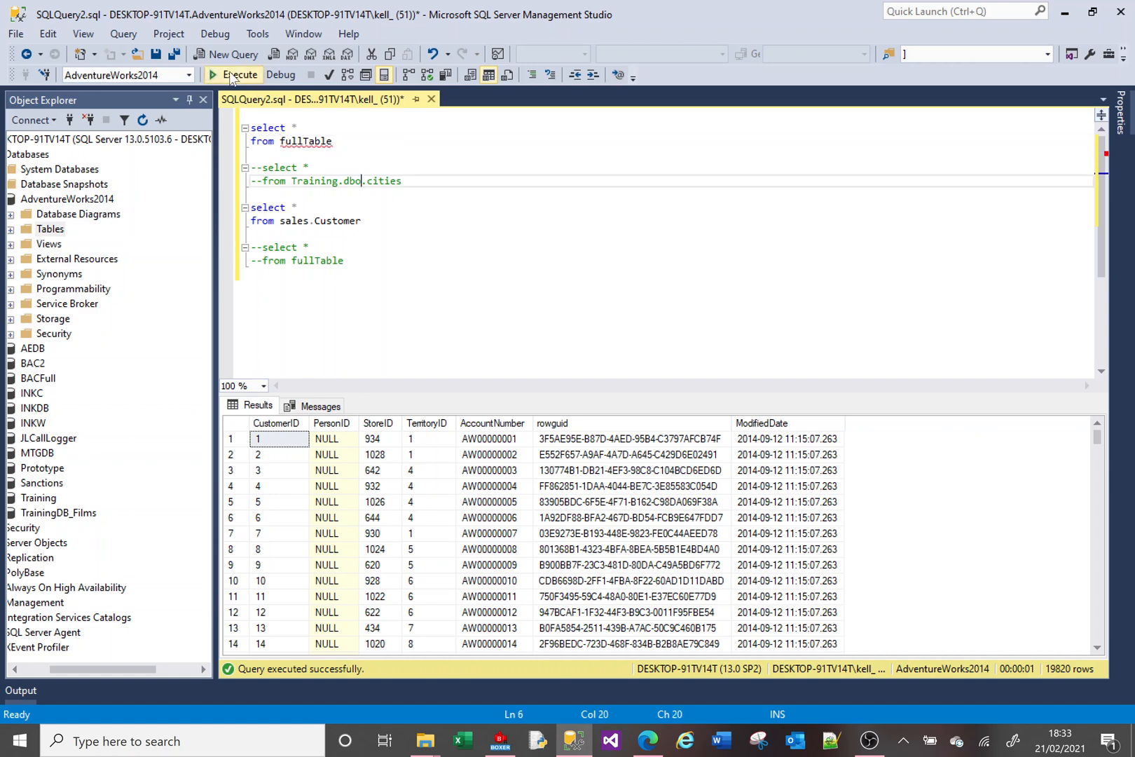
click(241, 74)
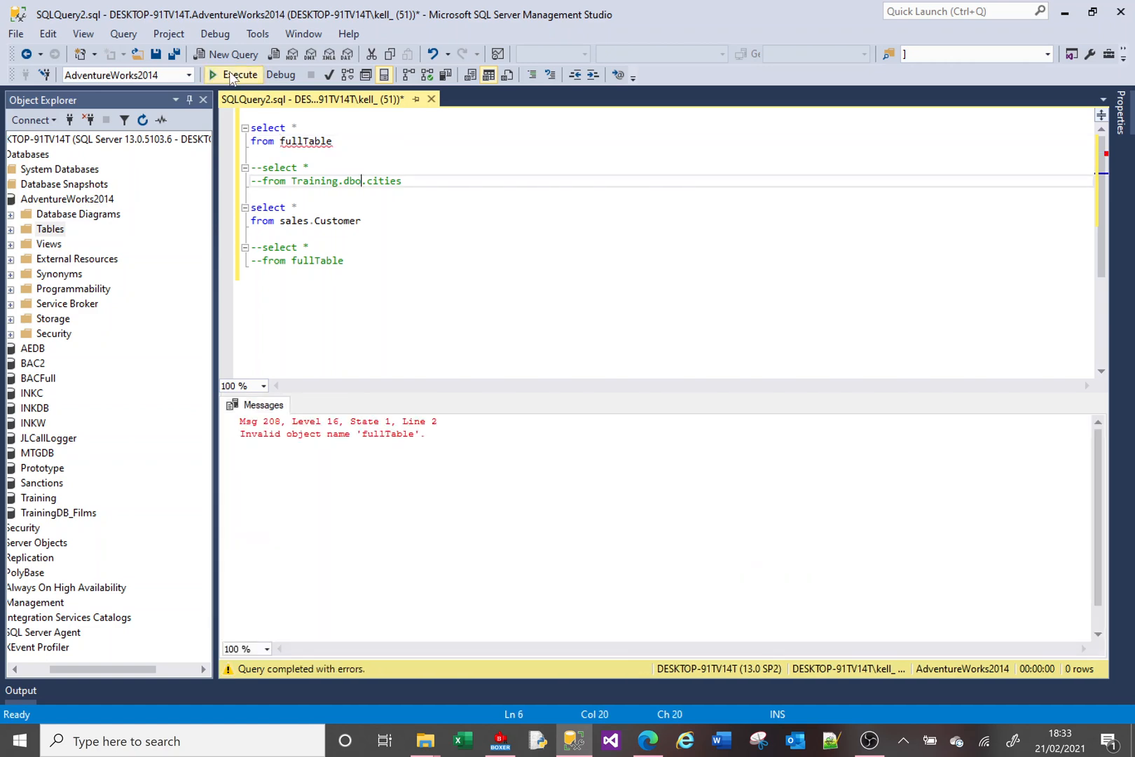
text(use)
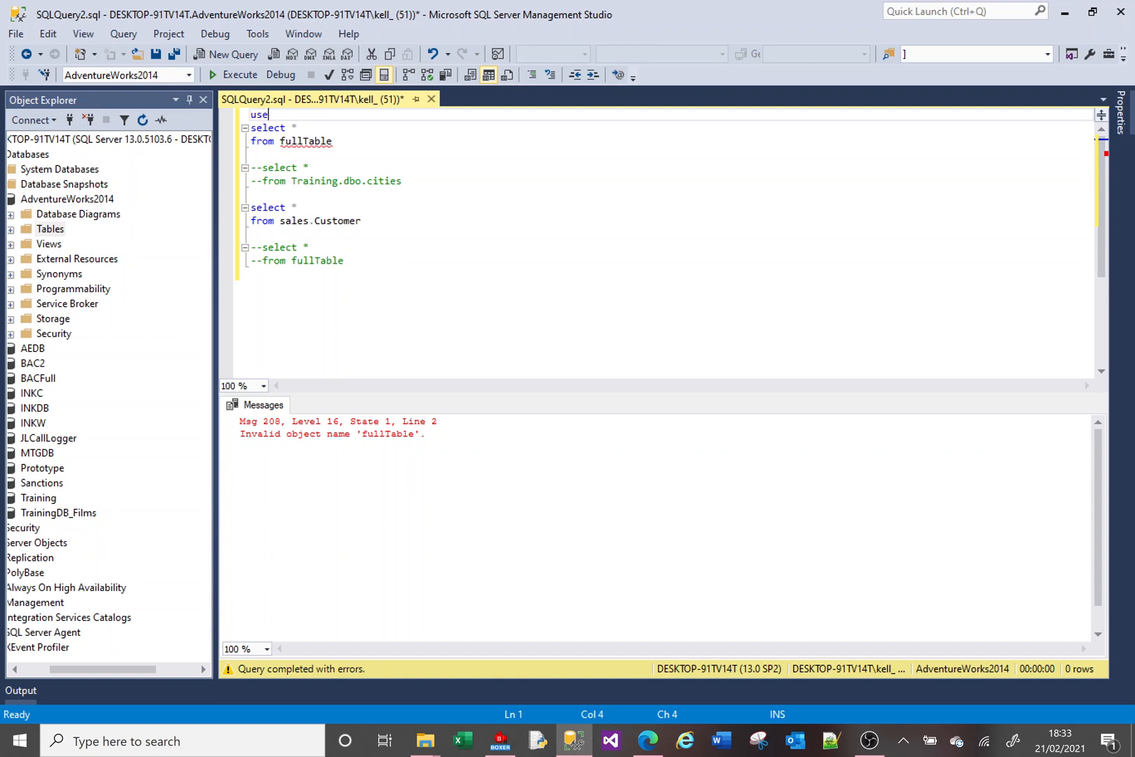
Add 'use MTGDB' and 'use AdventureWorks2014' before their queries, then execute the whole script
text(MTGDB)
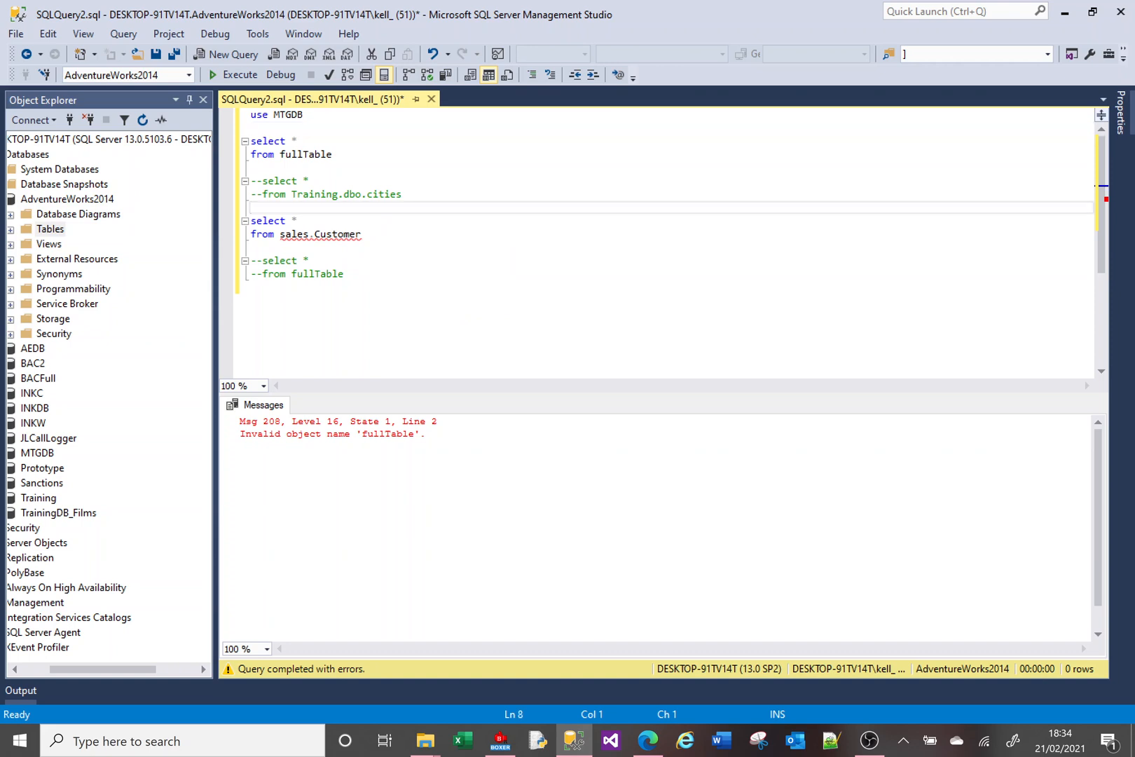
text(use adventureWorks2014)
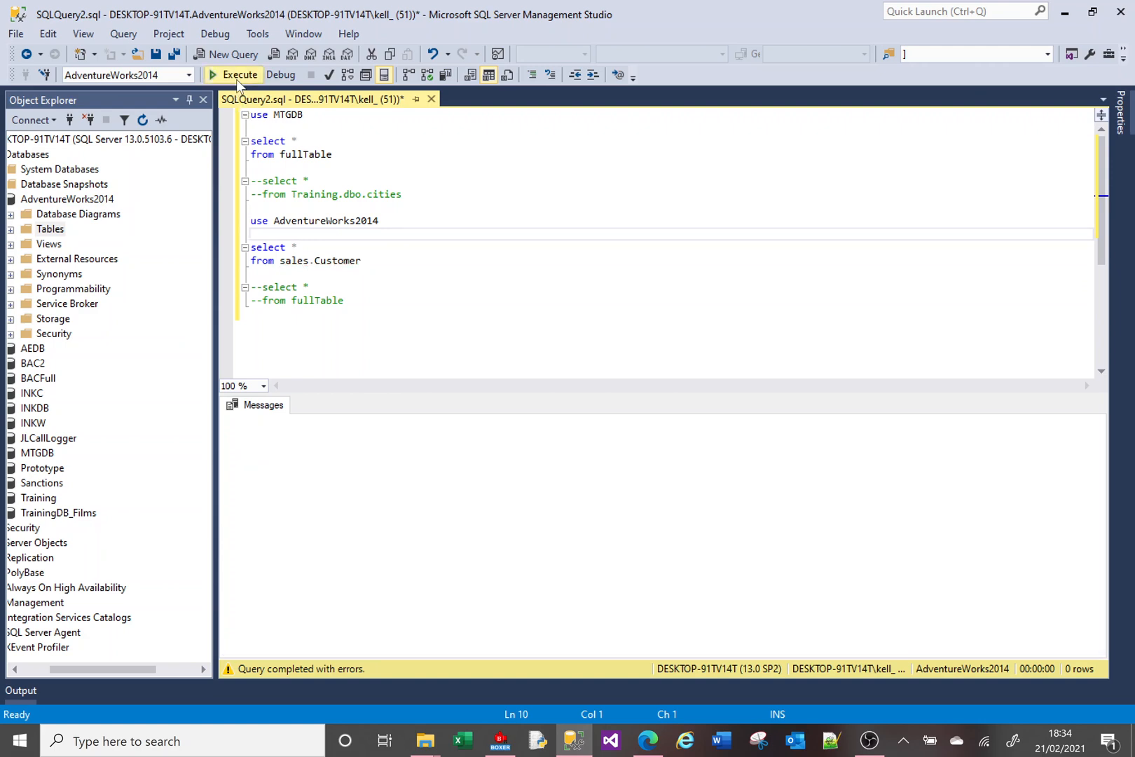
click(240, 74)
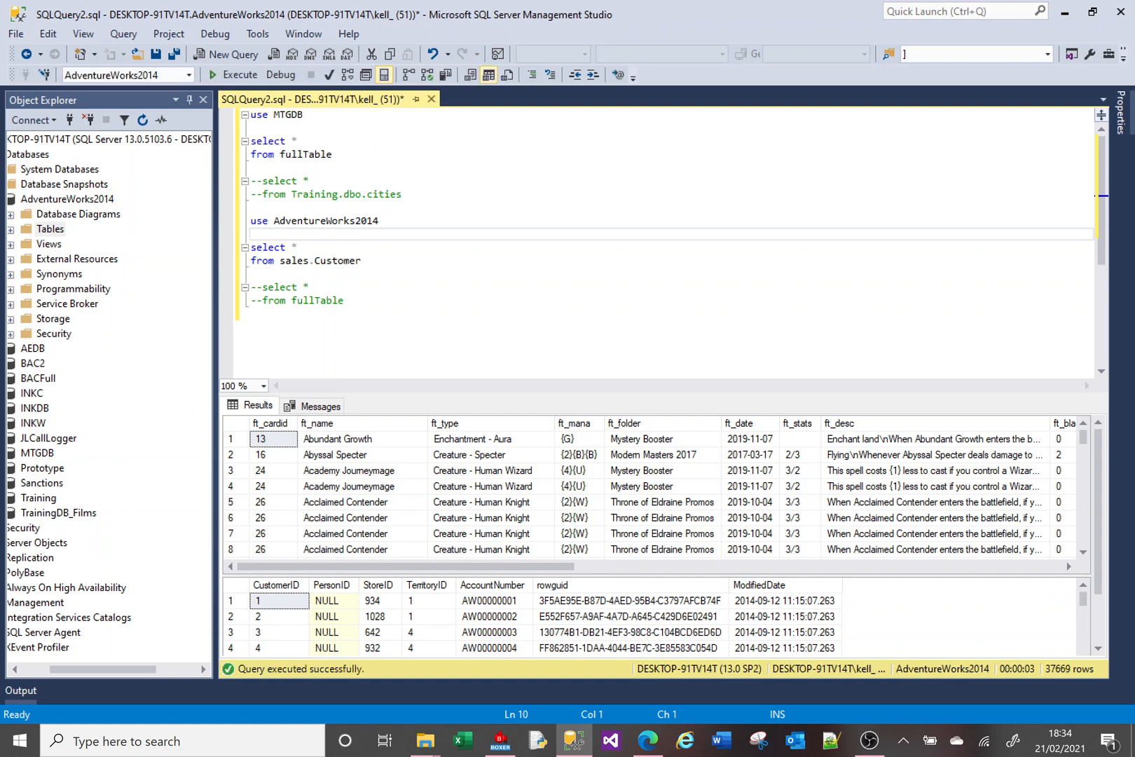
click(252, 235)
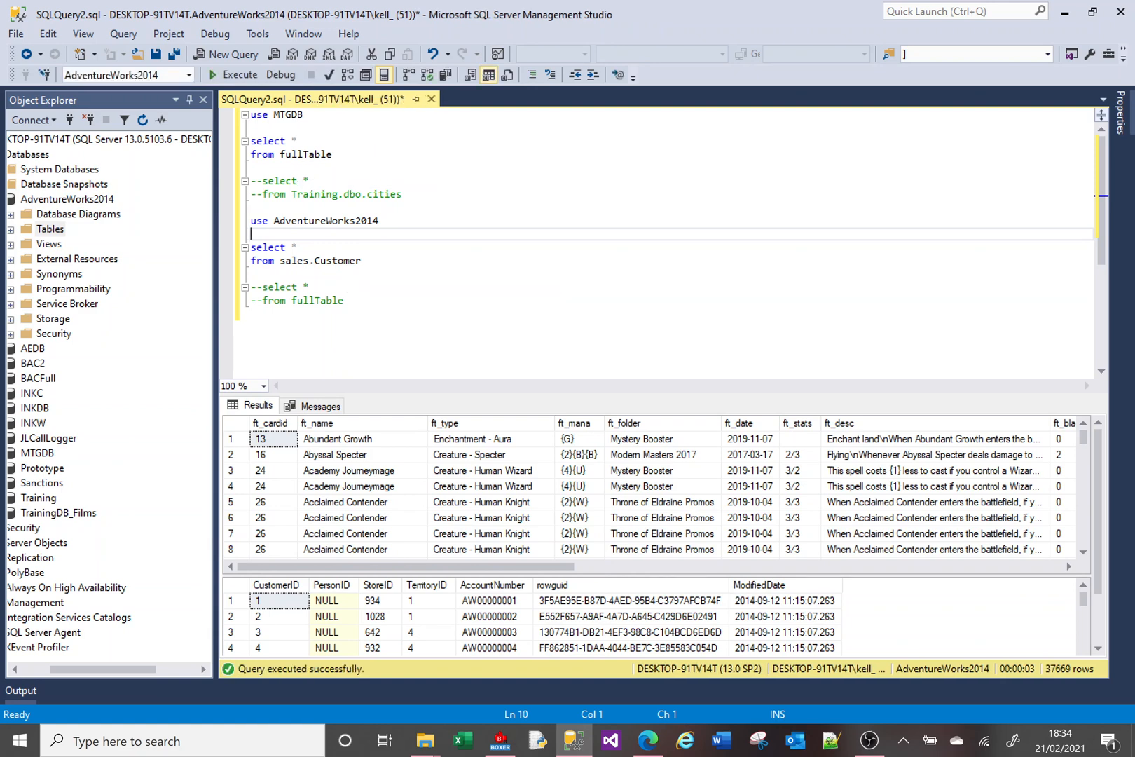